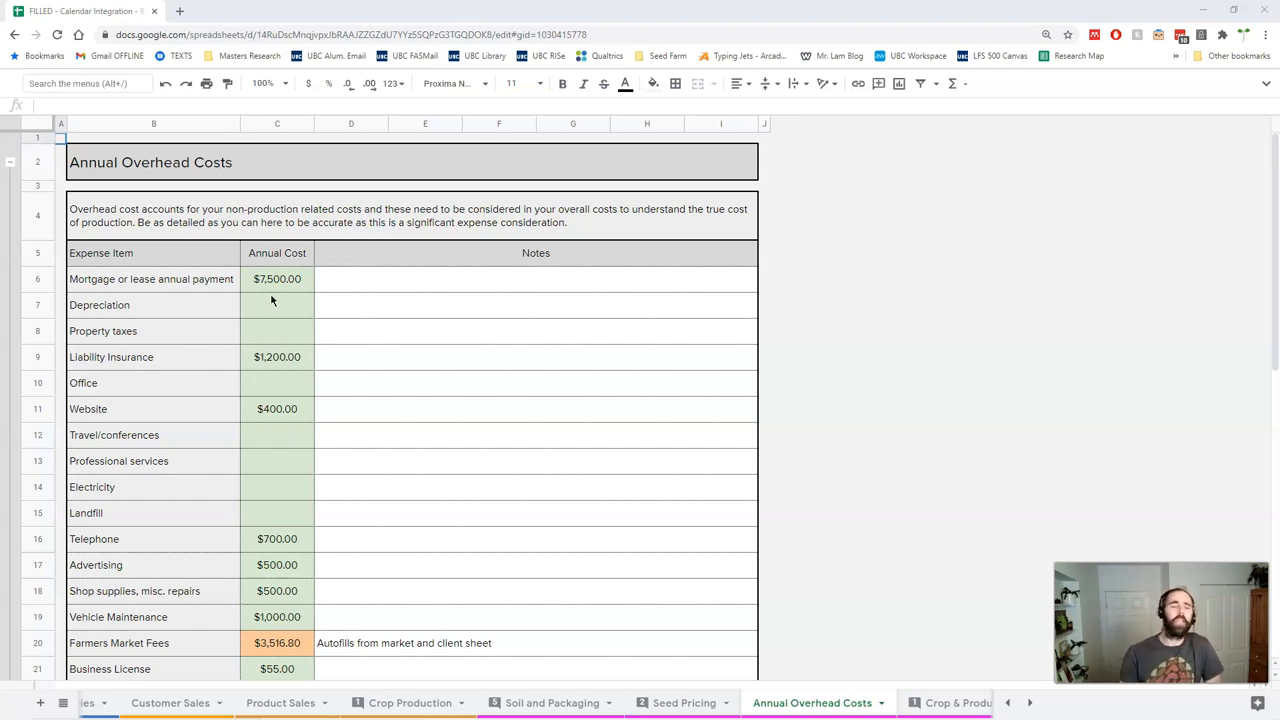
Review the annual cost entries for Liability Insurance, Website, Shop supplies, Vehicle Maintenance and Telephone
click(276, 304)
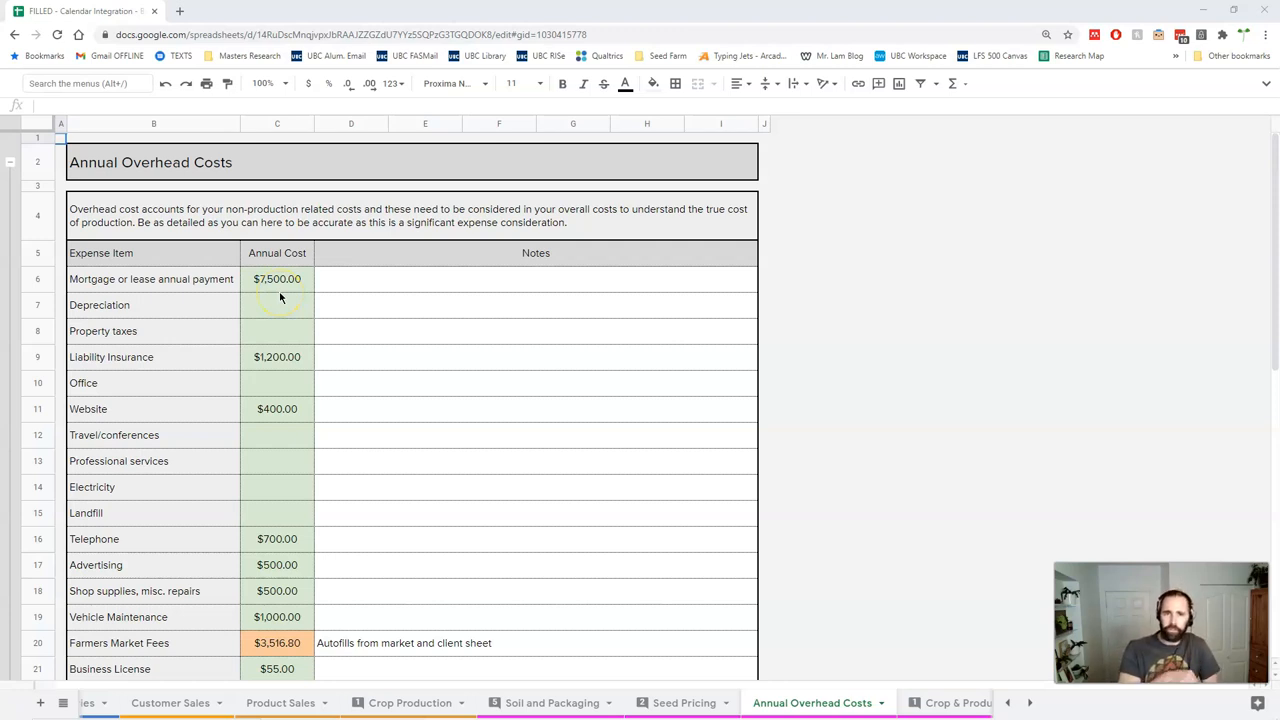
mouse_move(280, 298)
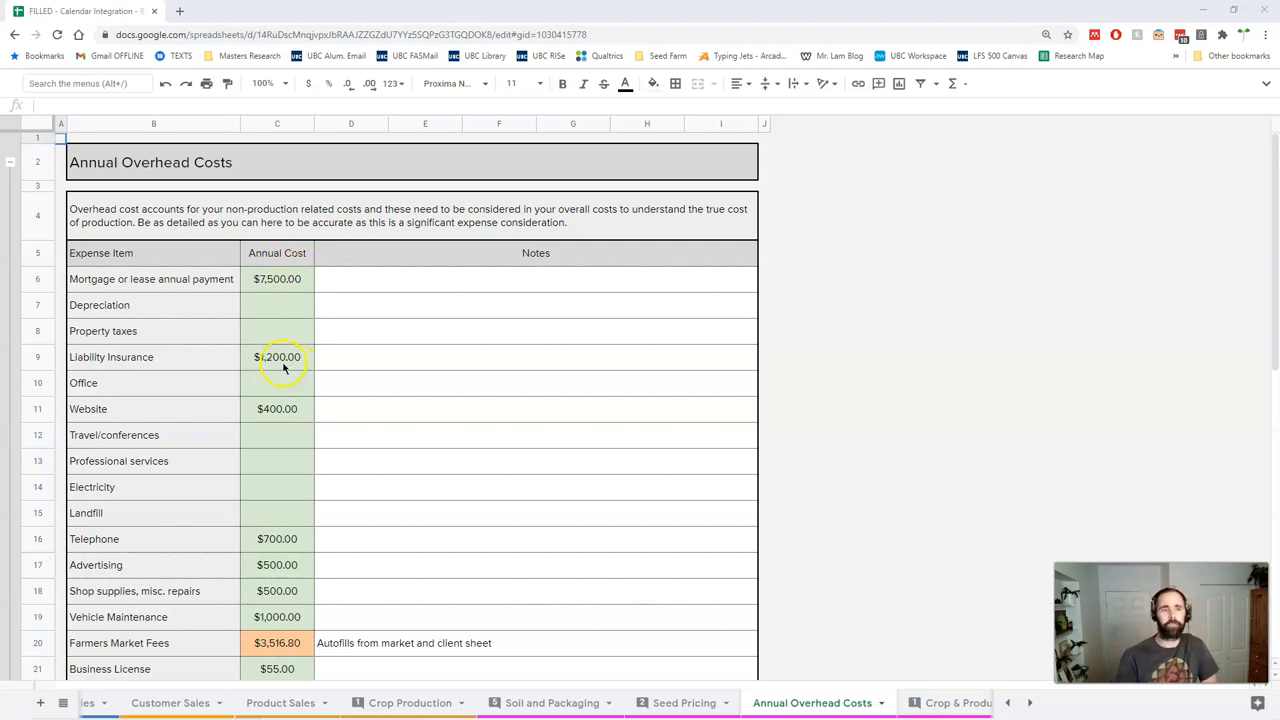
click(276, 356)
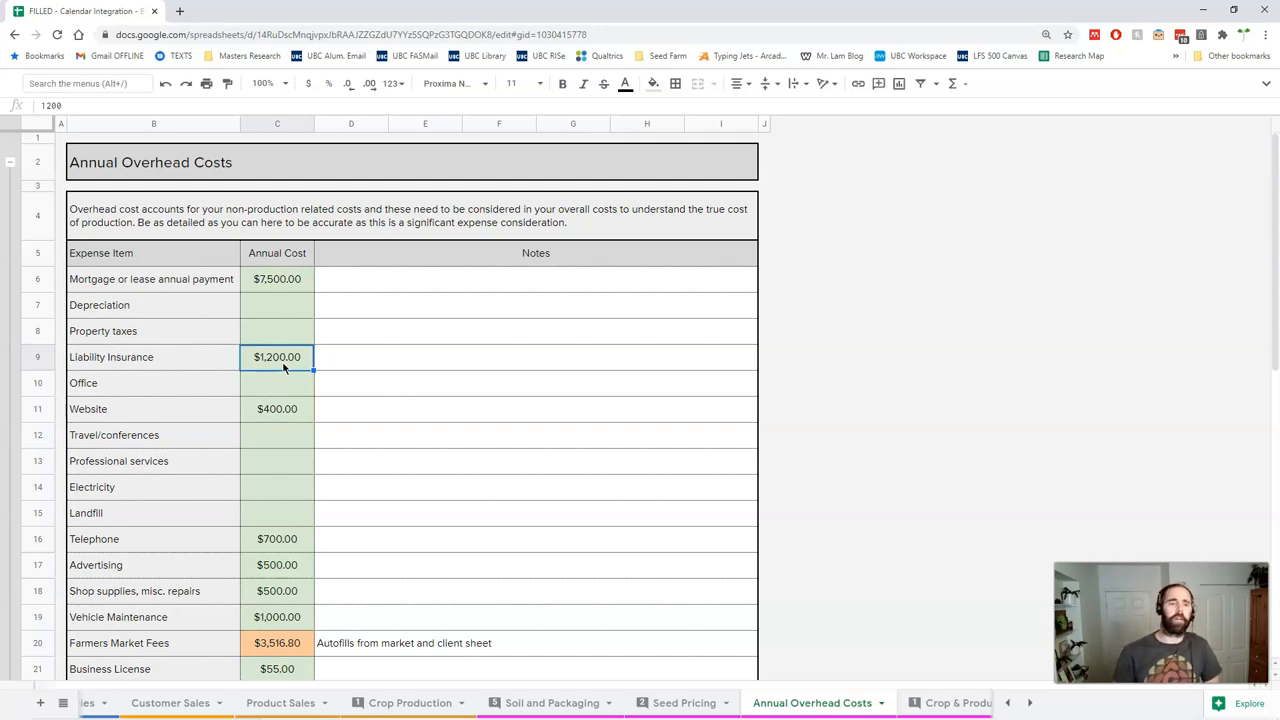
mouse_move(236, 332)
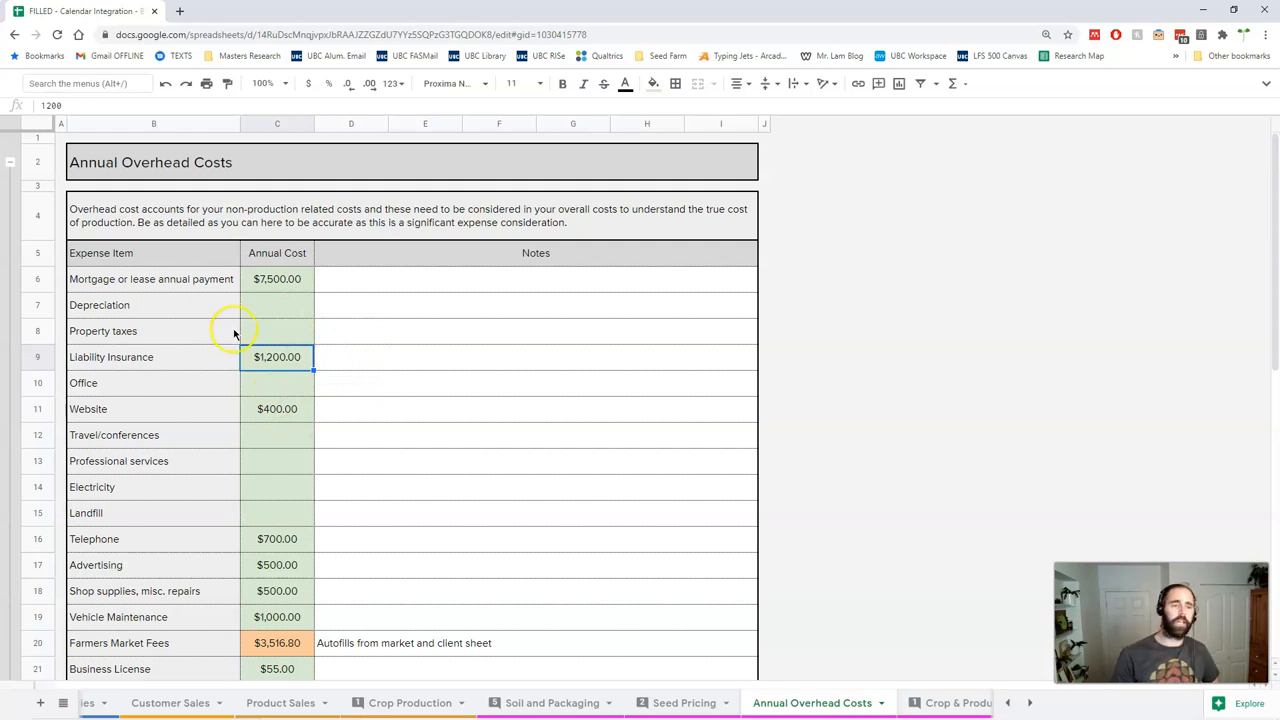
mouse_move(352, 388)
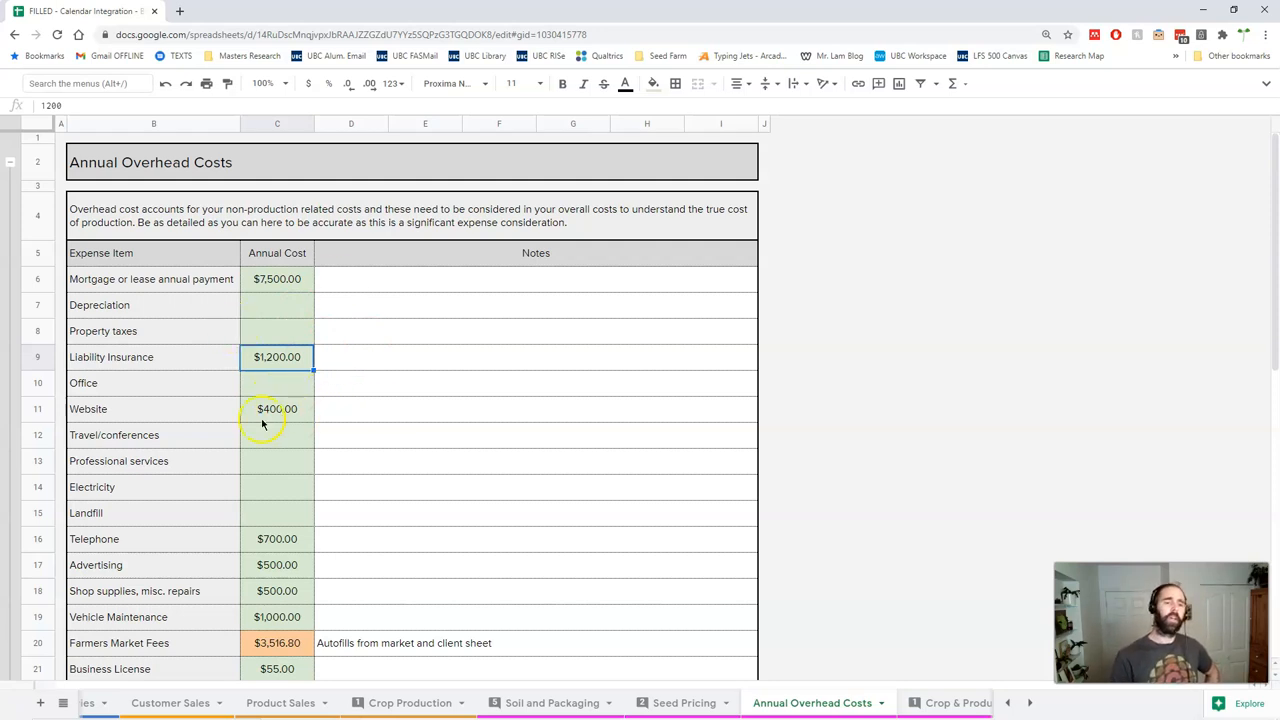
click(276, 408)
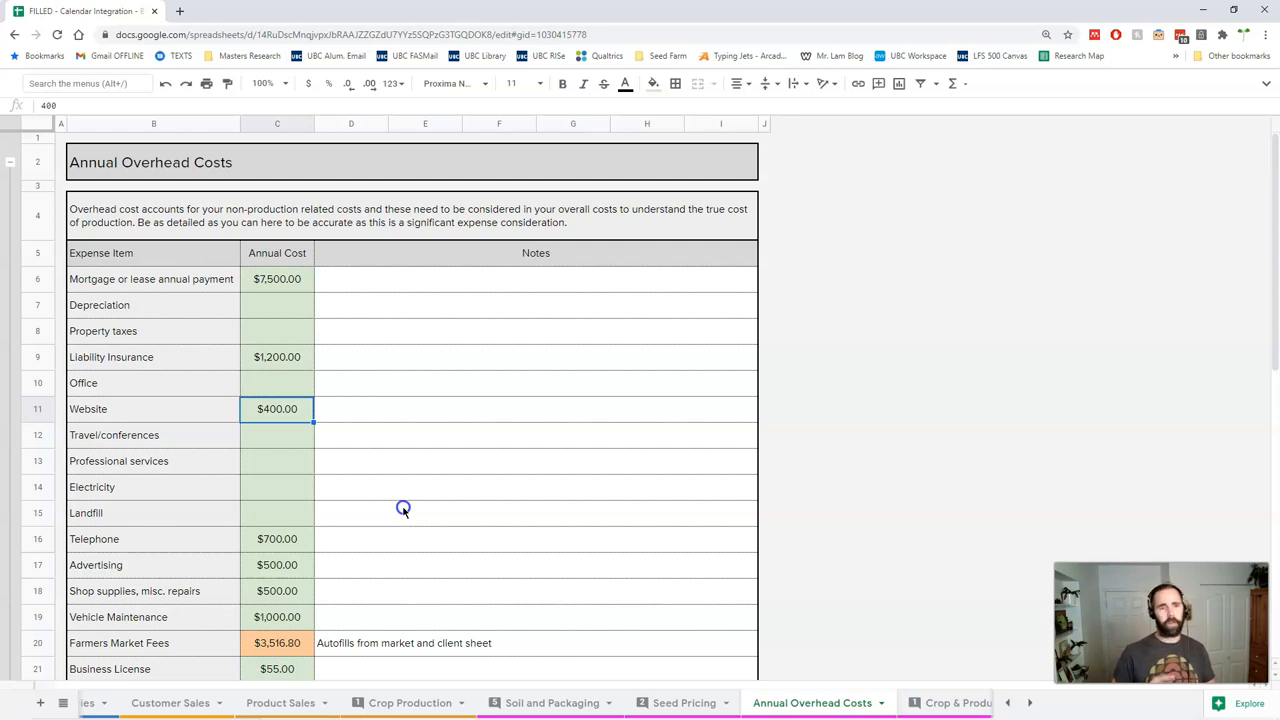
mouse_move(340, 488)
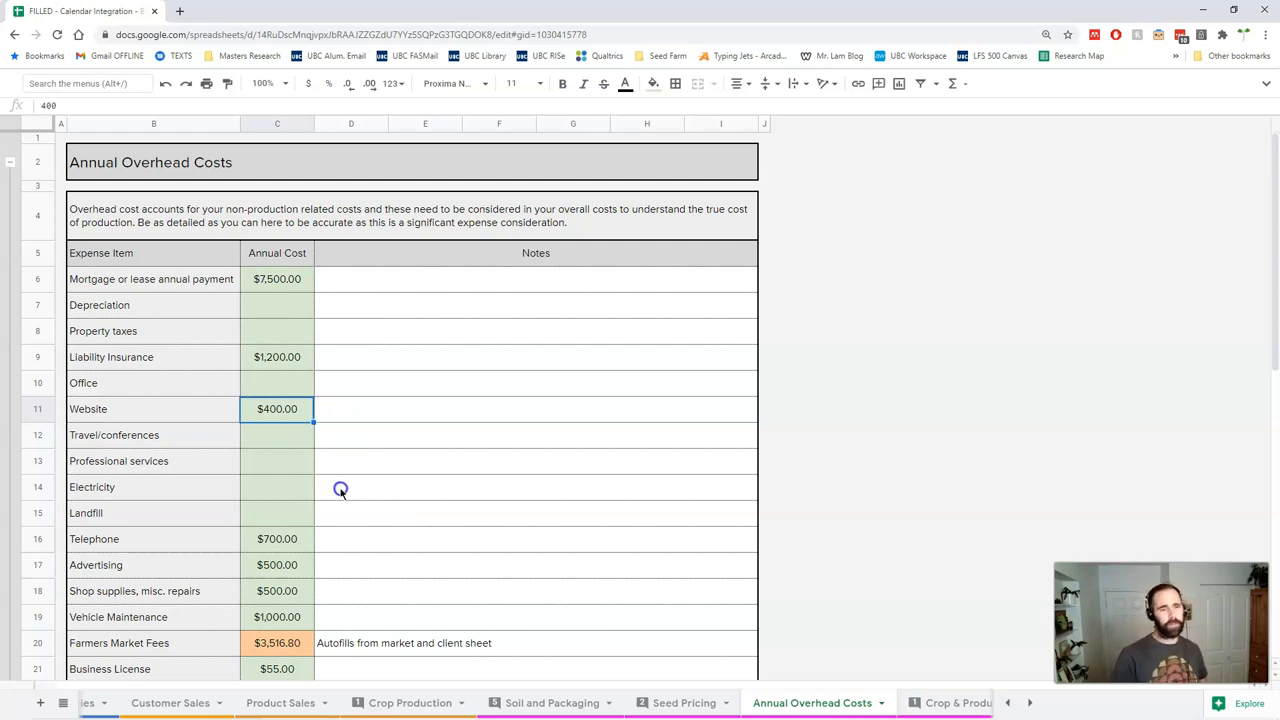
mouse_move(282, 432)
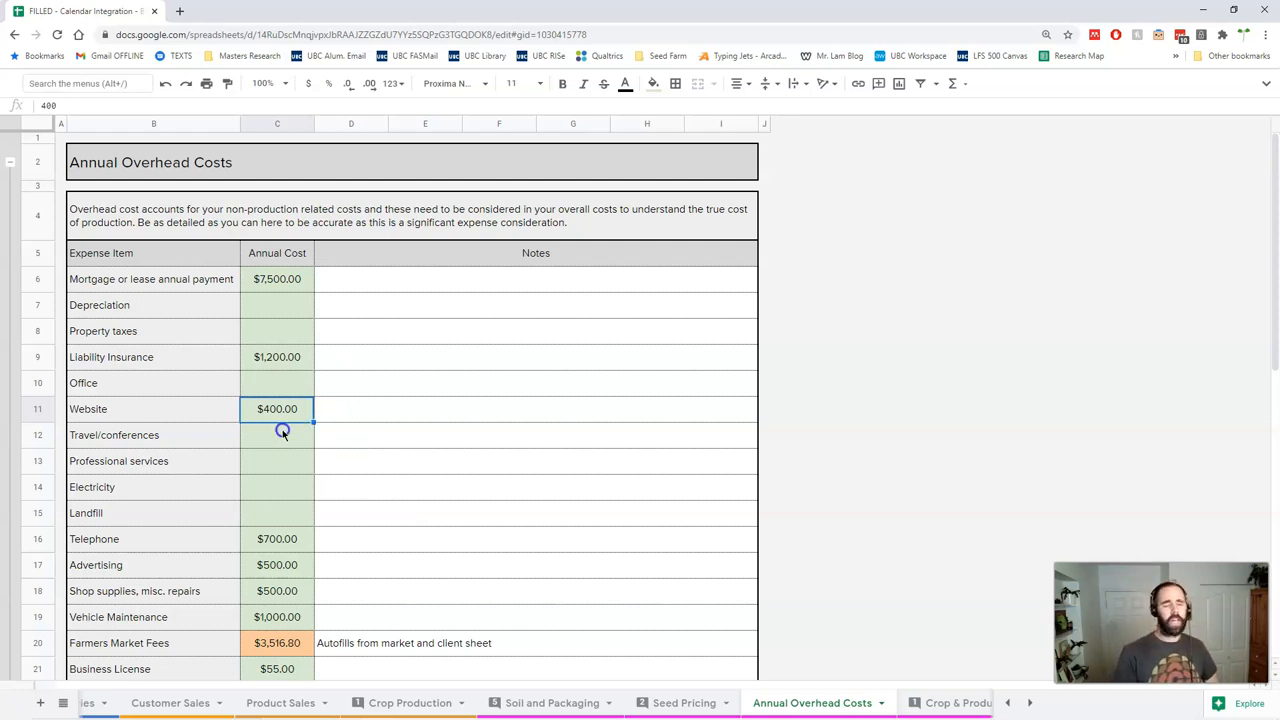
mouse_move(196, 412)
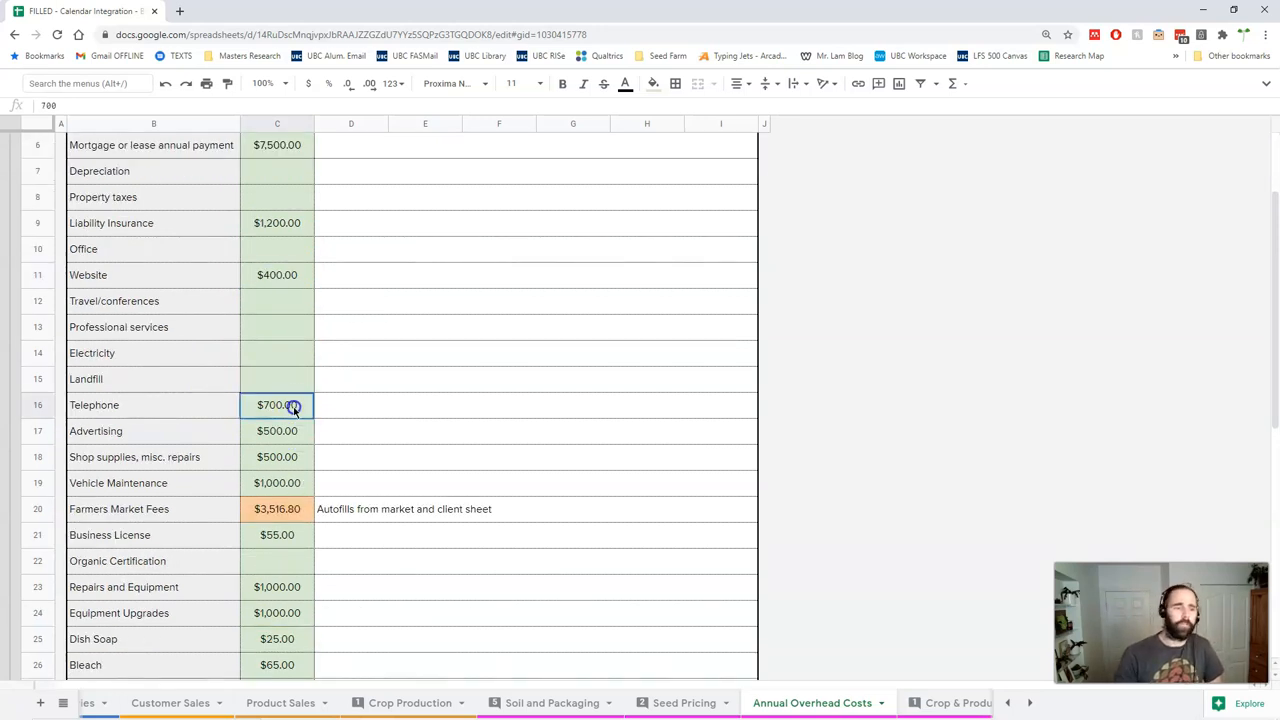
click(276, 456)
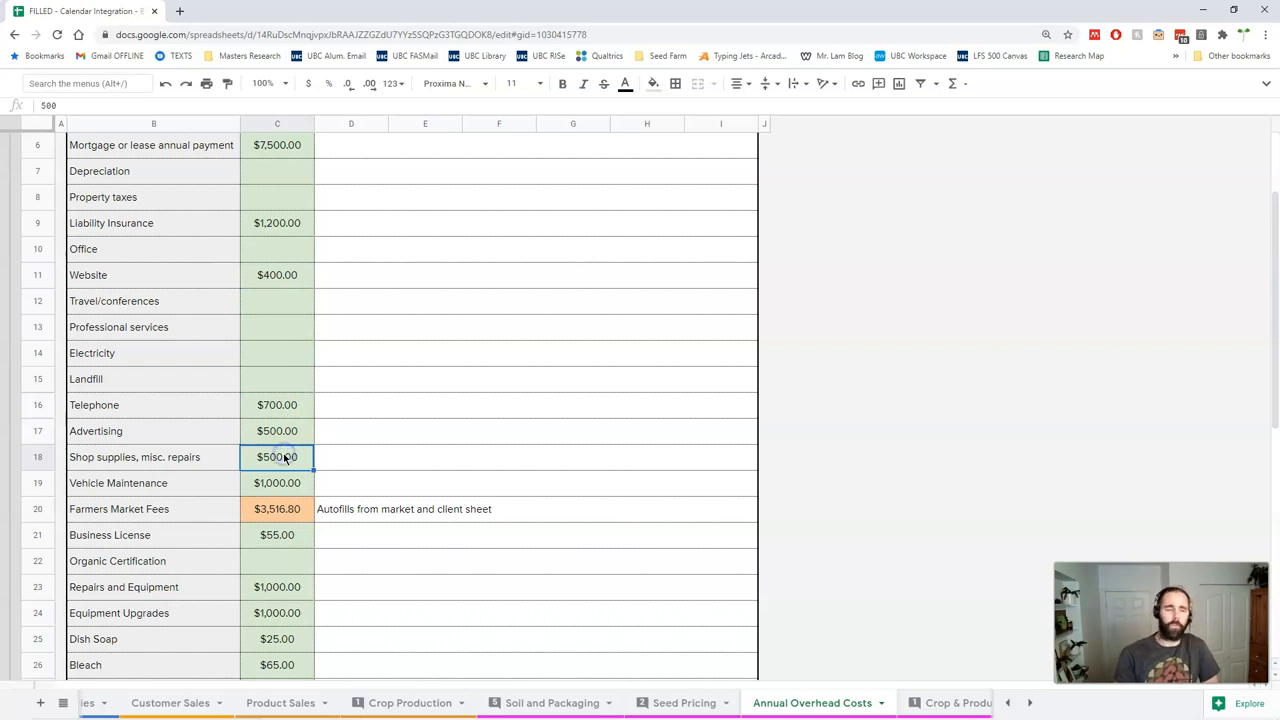
click(276, 482)
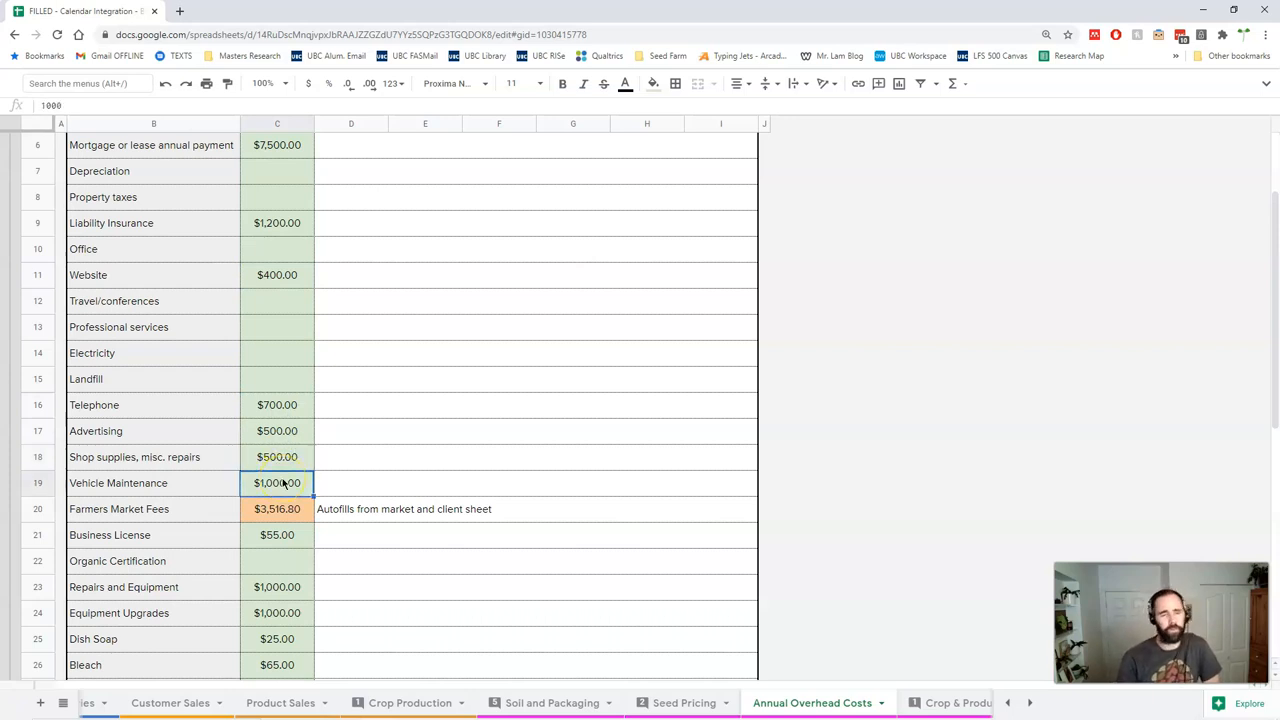
mouse_move(228, 432)
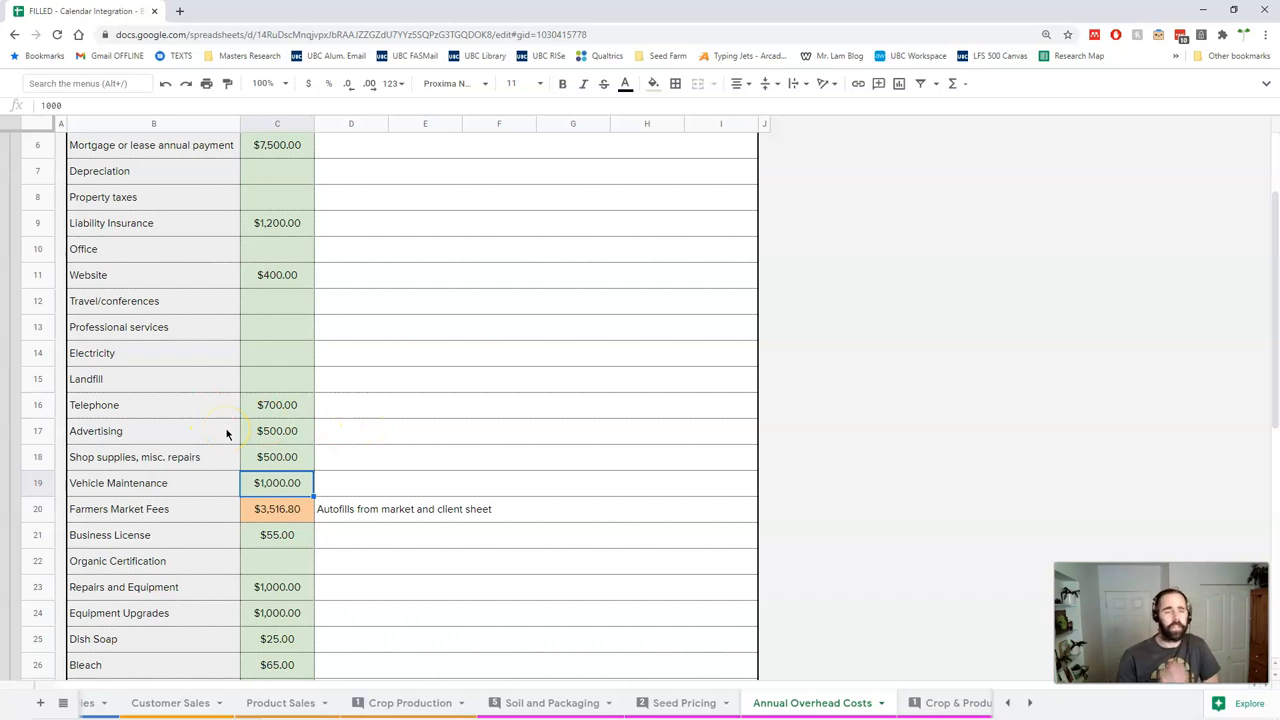
click(276, 456)
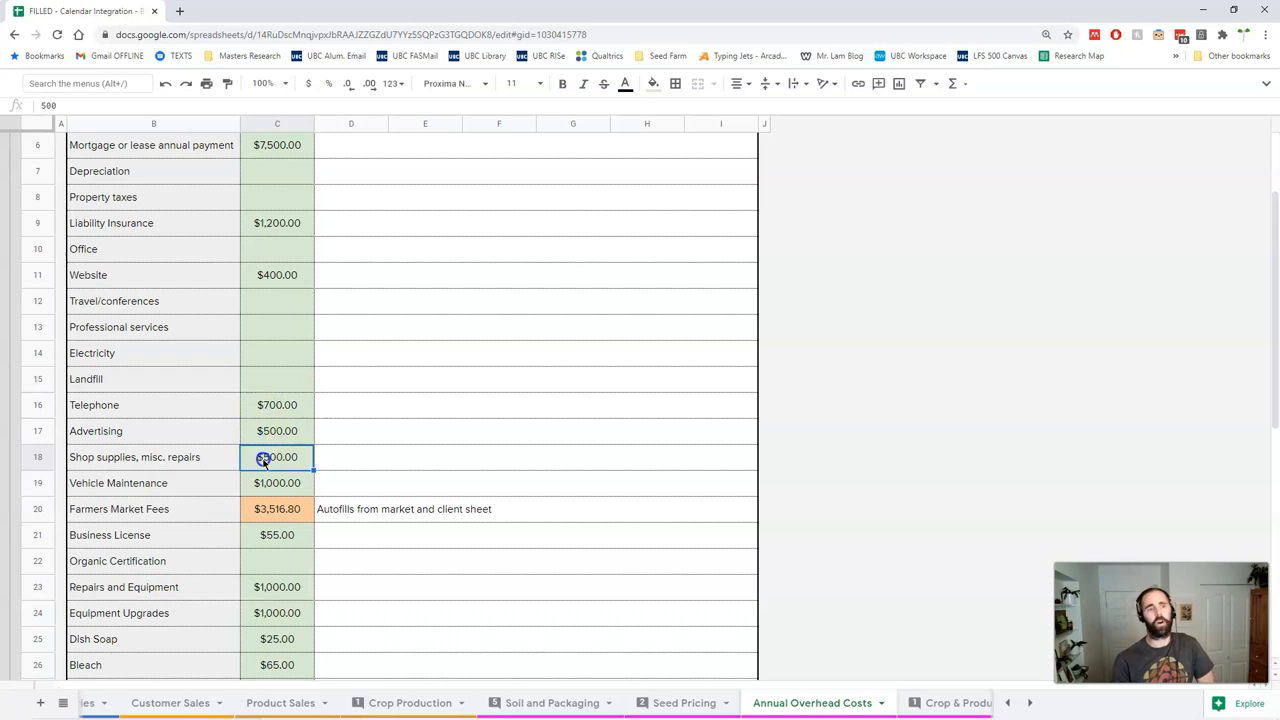
click(276, 404)
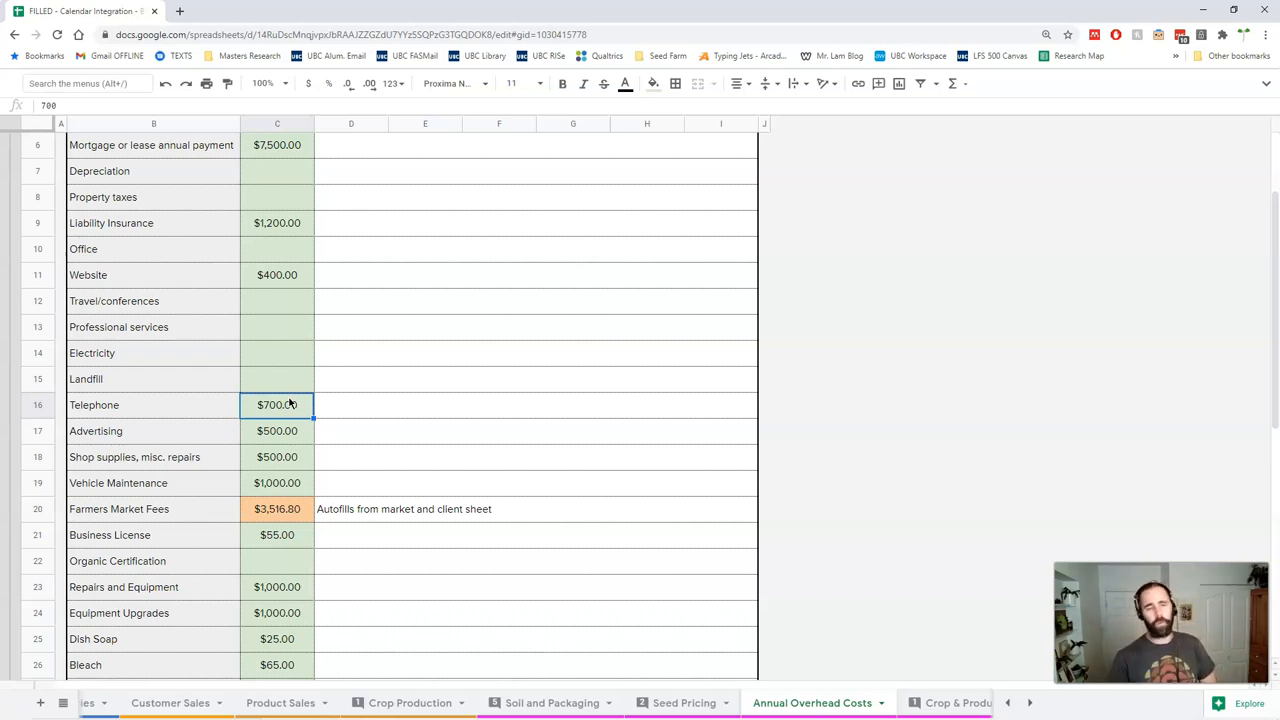
Review the Gloves, PayPal and Banking Fees rows, the Vehicle Insurance calculation and the Total formula
scroll(down, 3)
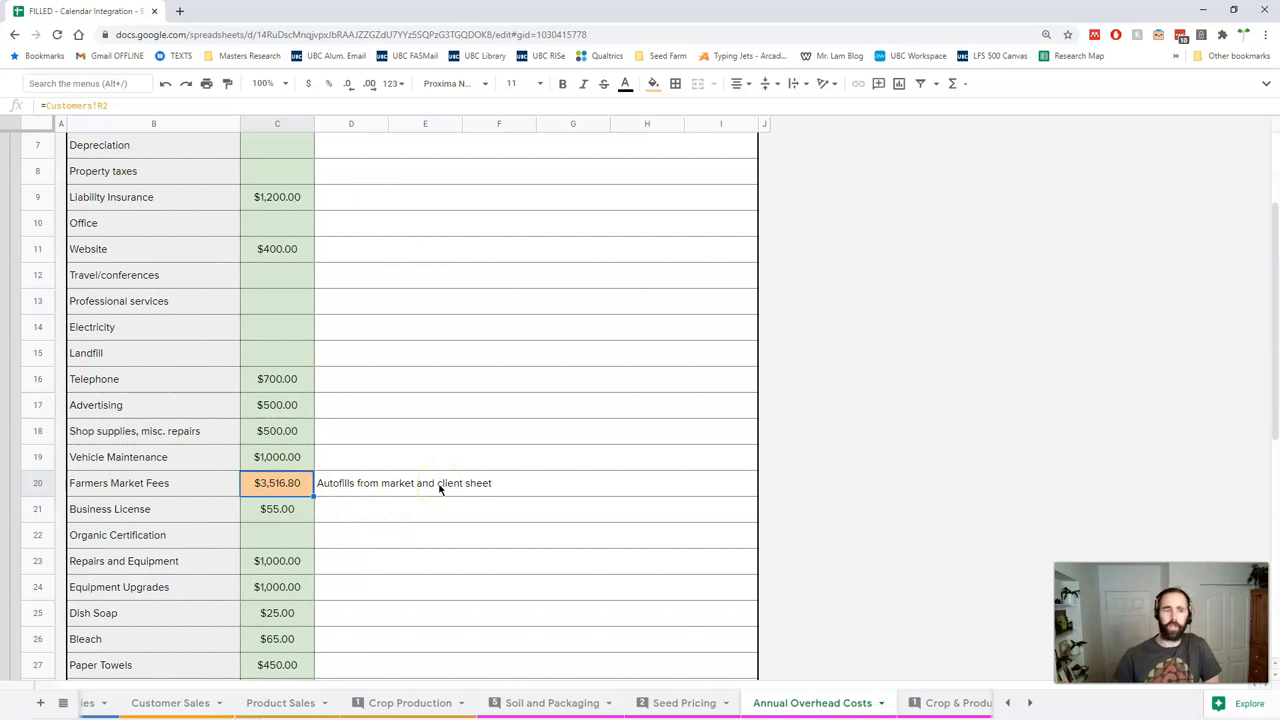
scroll(down, 3)
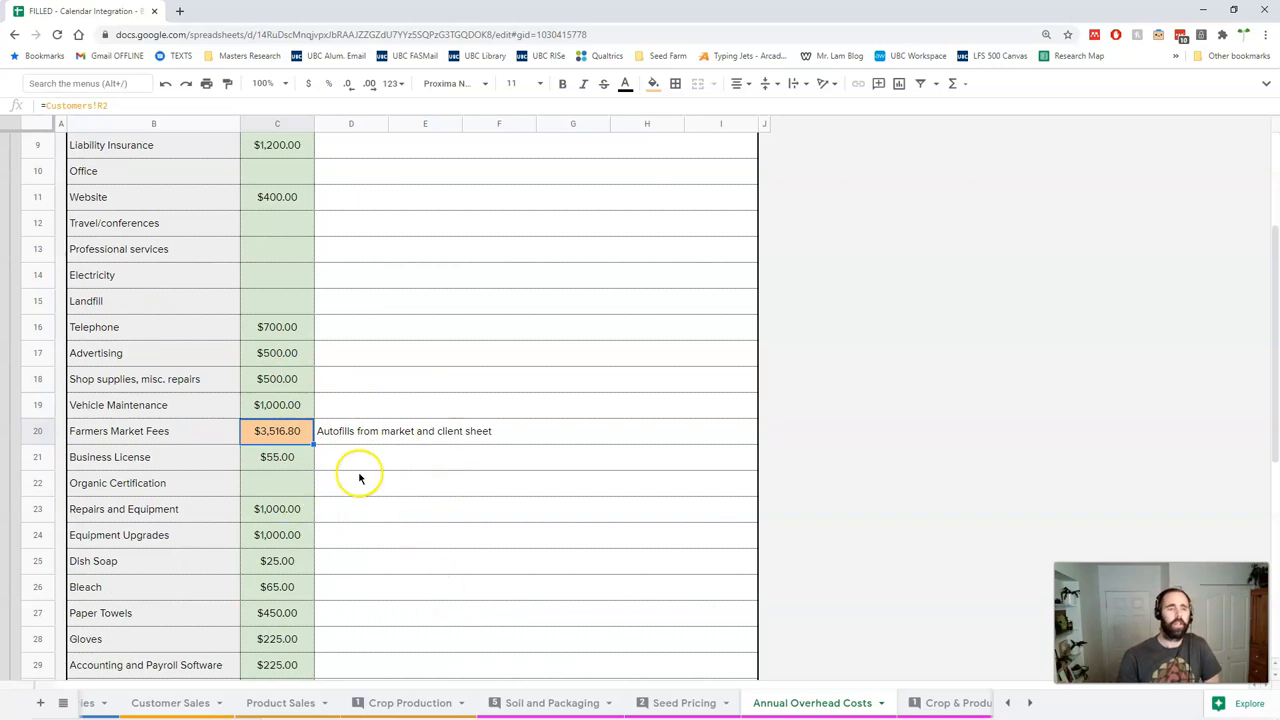
scroll(down, 3)
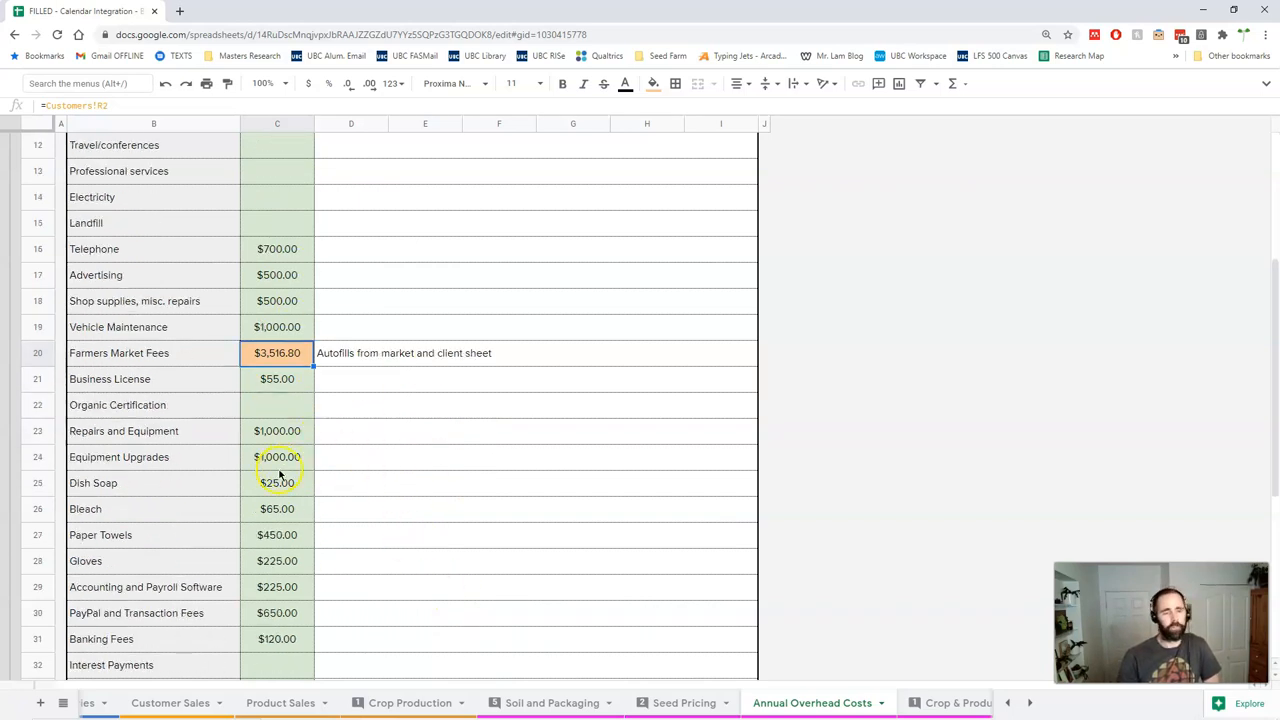
scroll(down, 3)
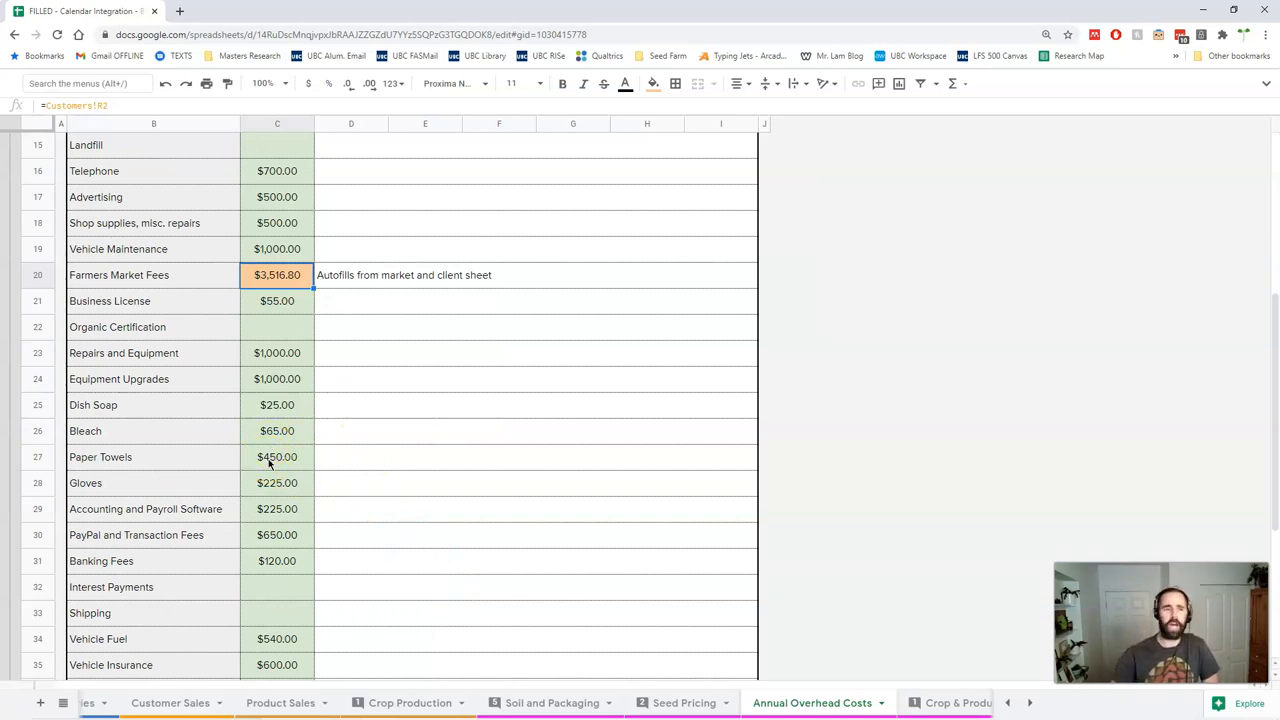
click(276, 482)
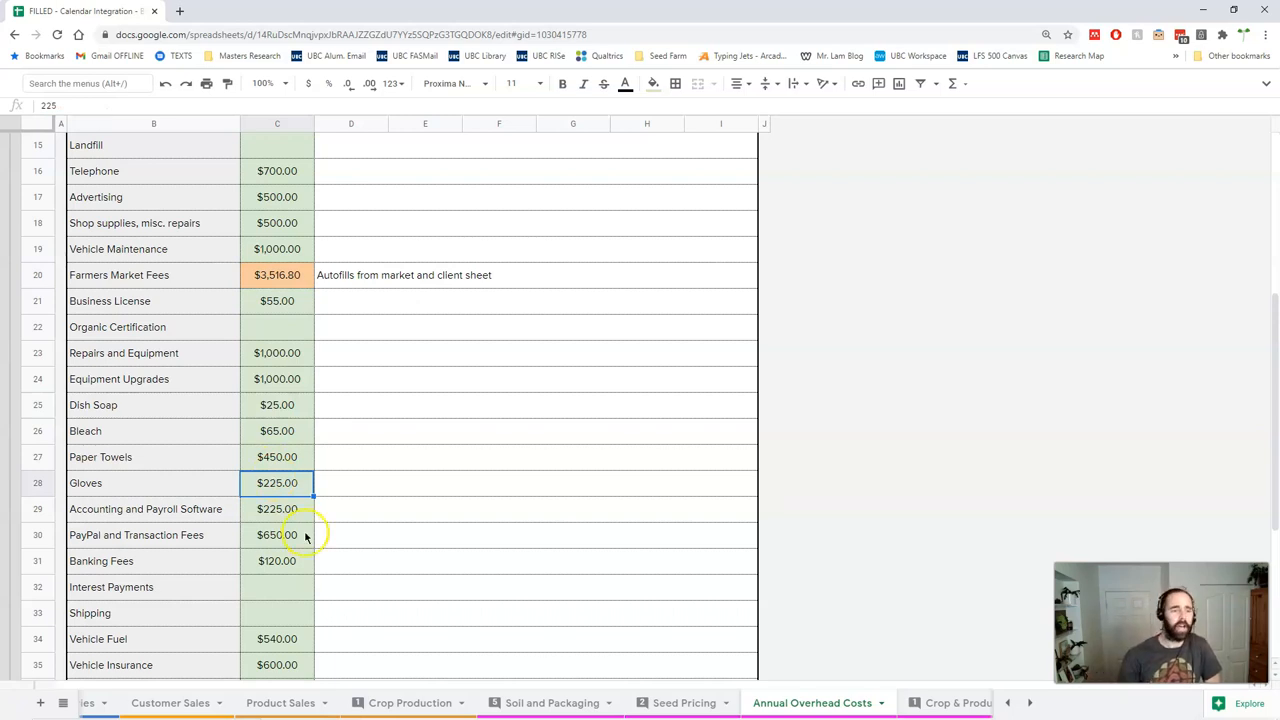
click(350, 534)
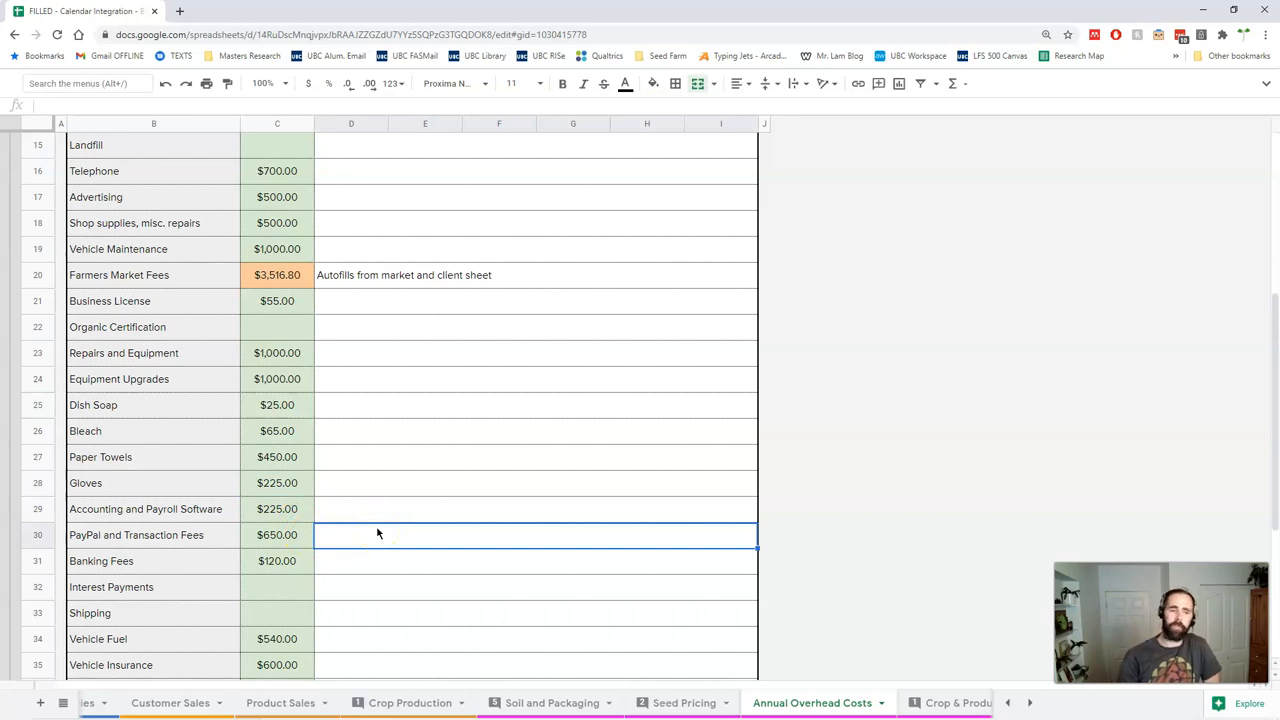
click(356, 560)
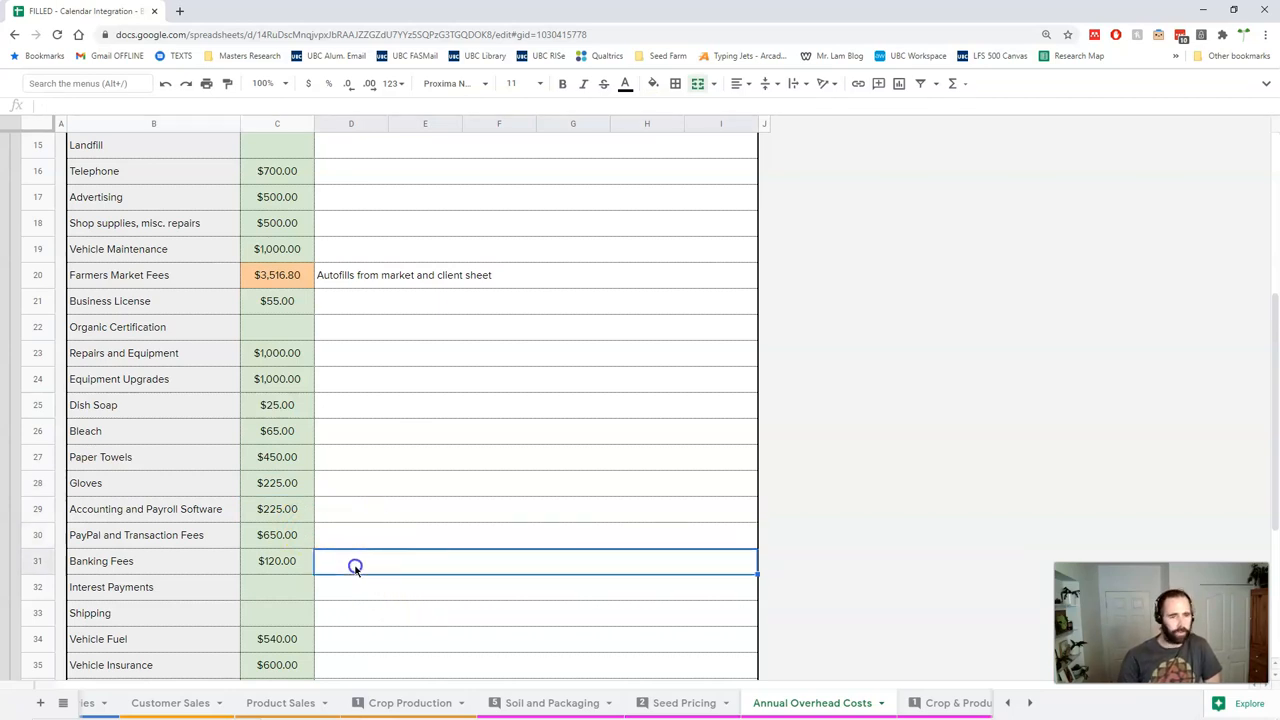
scroll(down, 3)
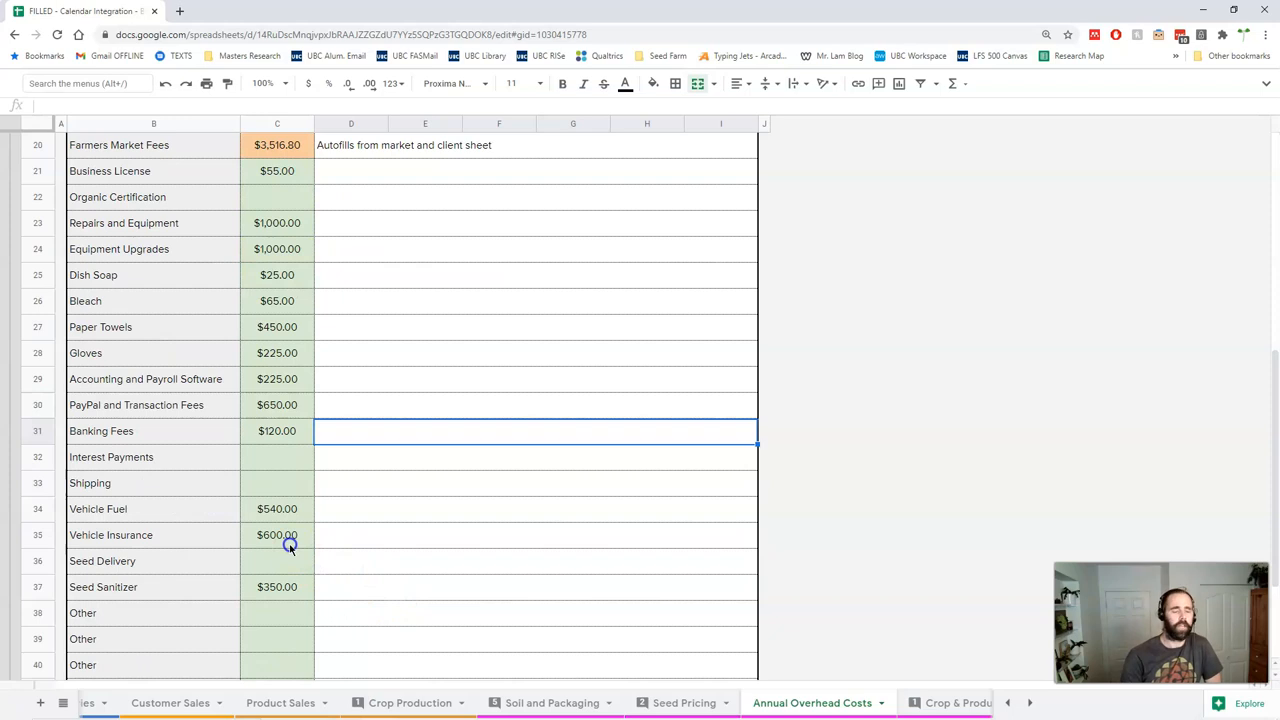
scroll(down, 3)
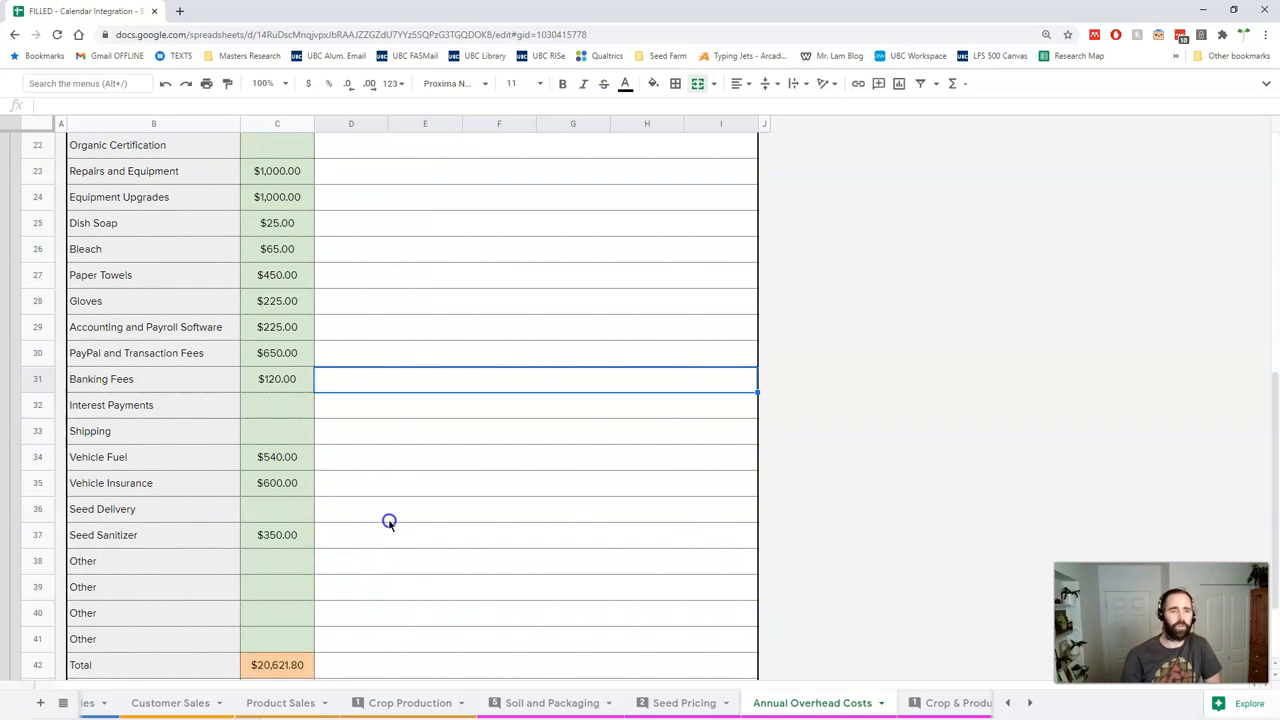
click(276, 456)
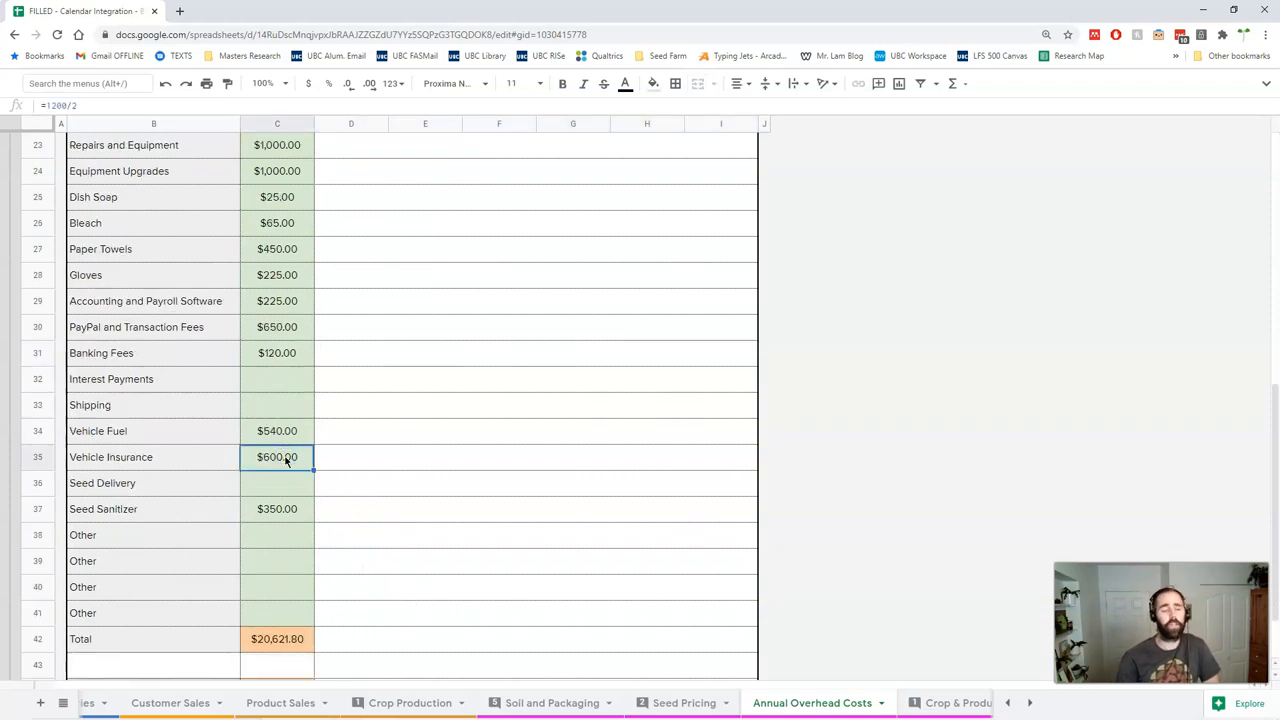
click(276, 510)
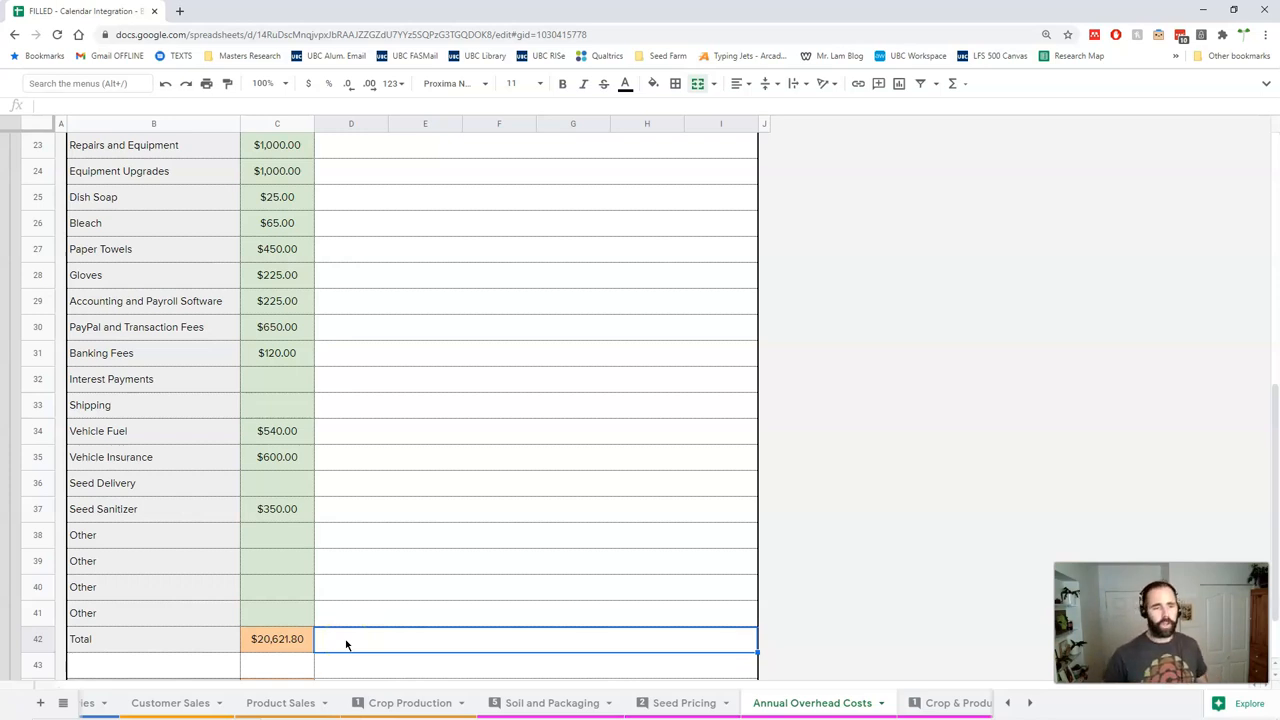
click(276, 640)
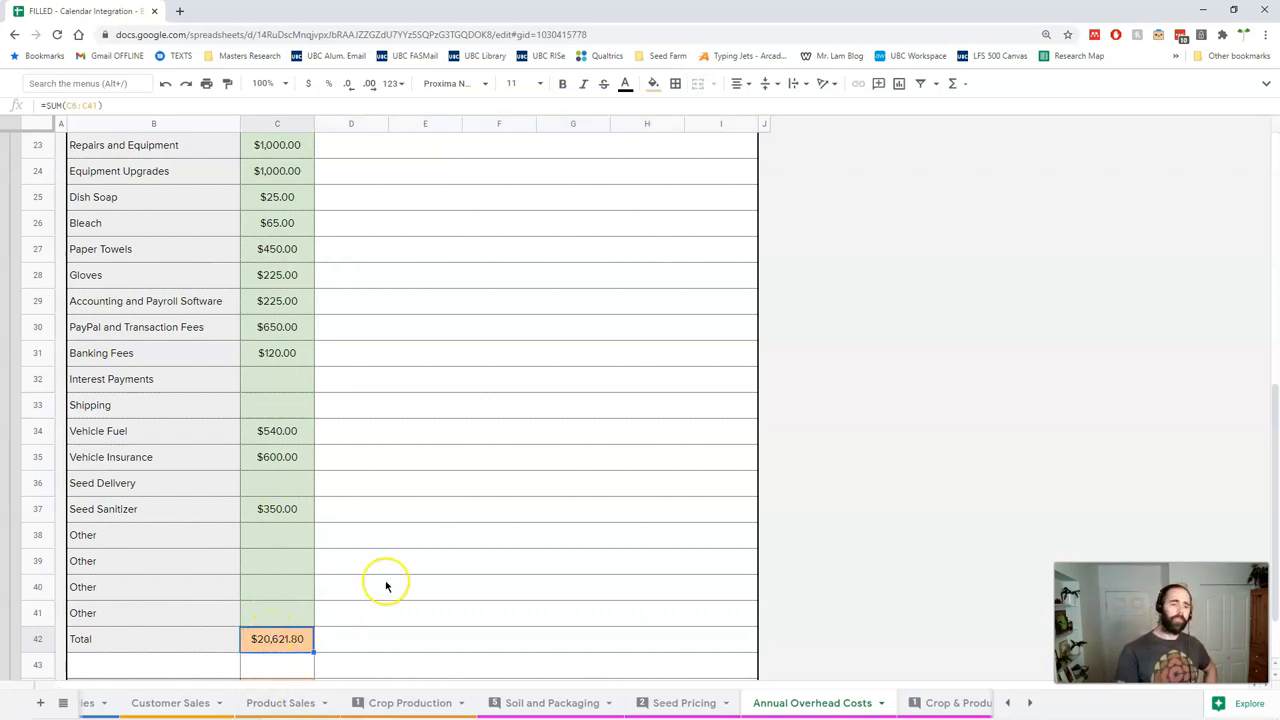
Re-inspect the Advertising, Website, Liability Insurance and Vehicle Insurance annual cost entries
scroll(up, 3)
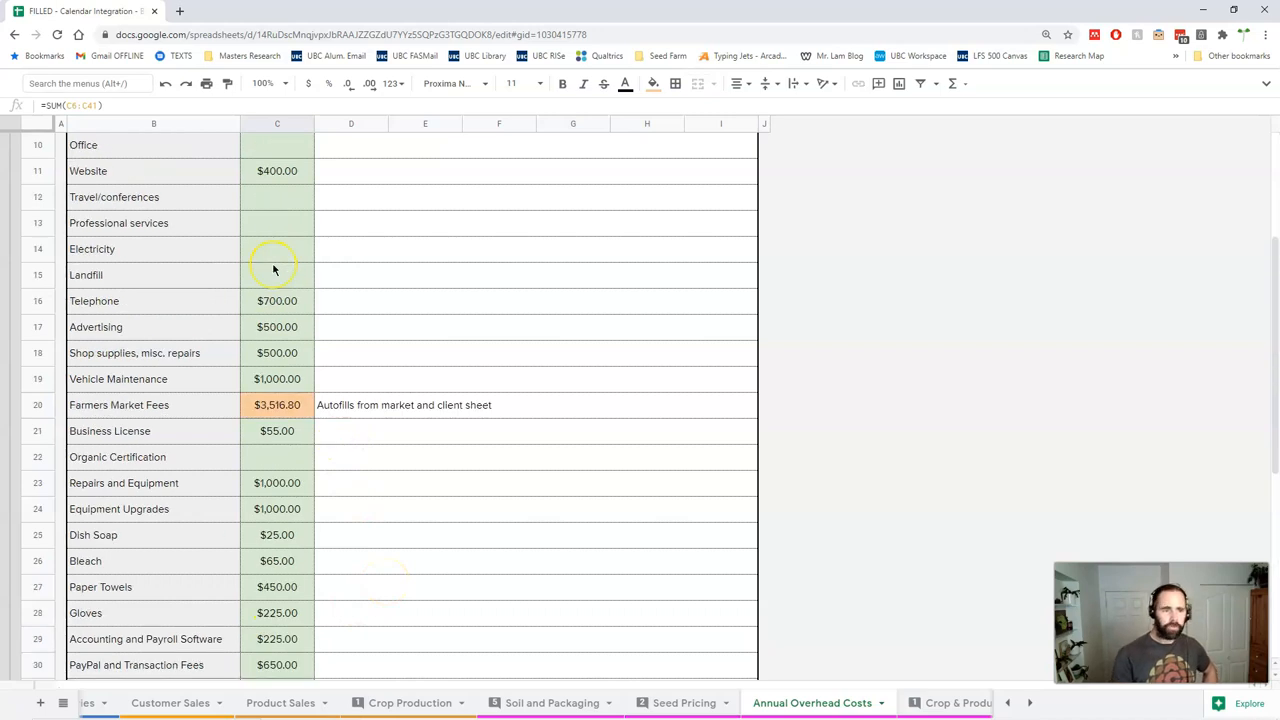
scroll(up, 3)
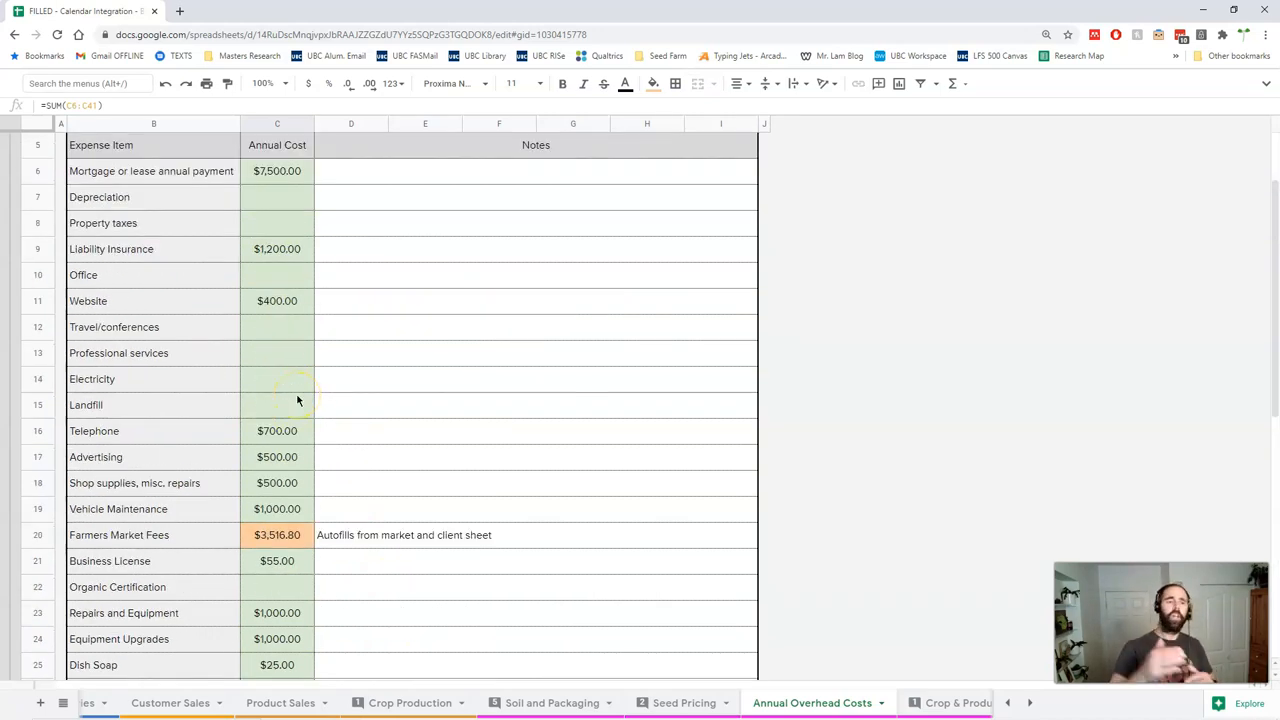
click(276, 456)
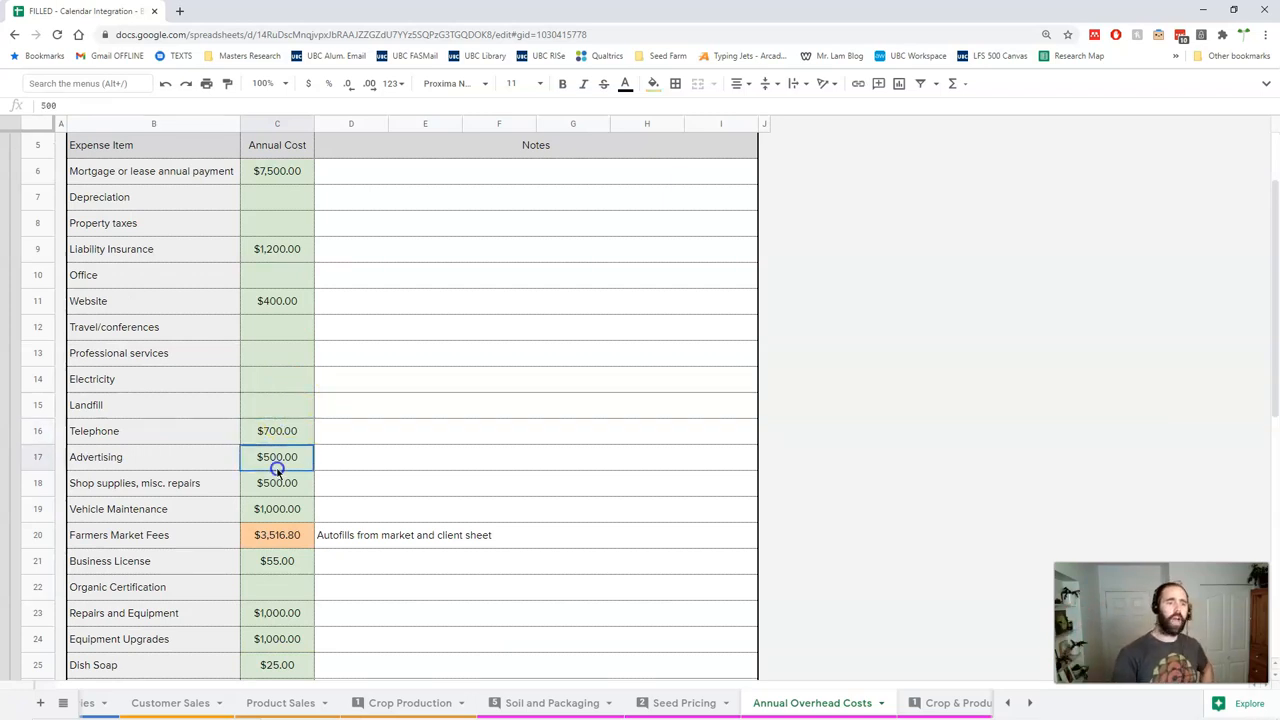
click(276, 300)
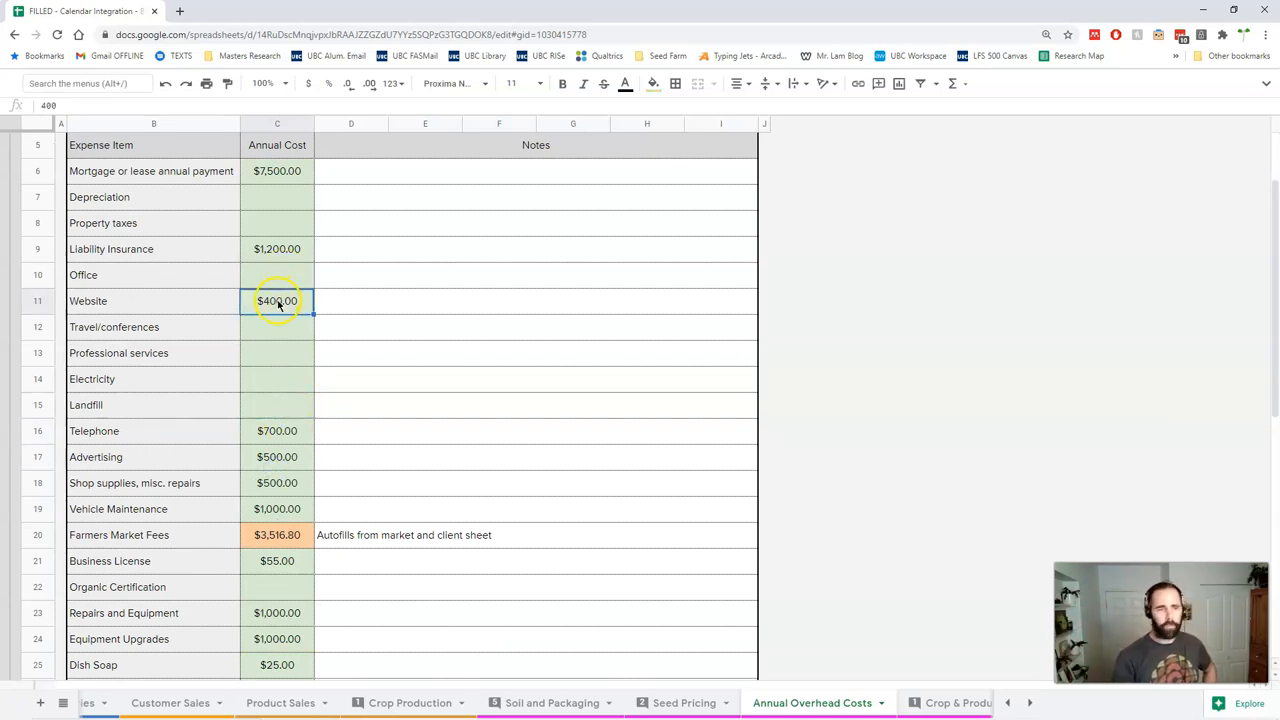
scroll(down, 3)
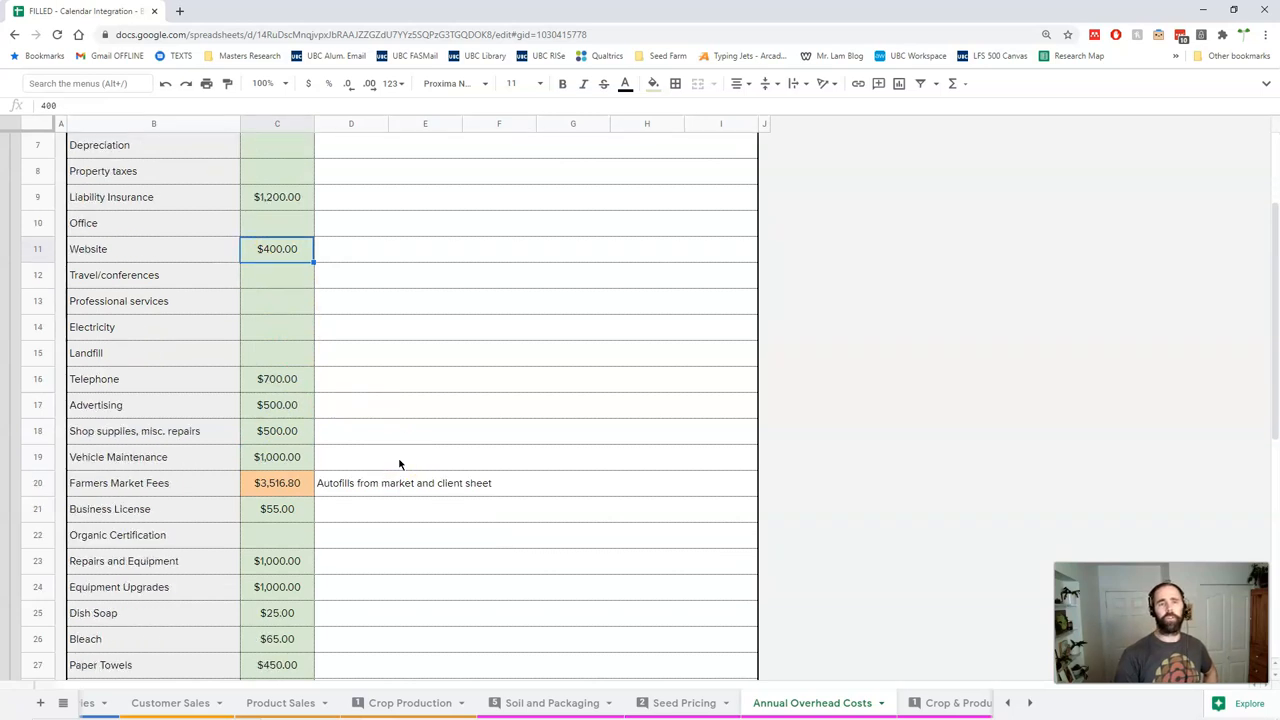
scroll(up, 3)
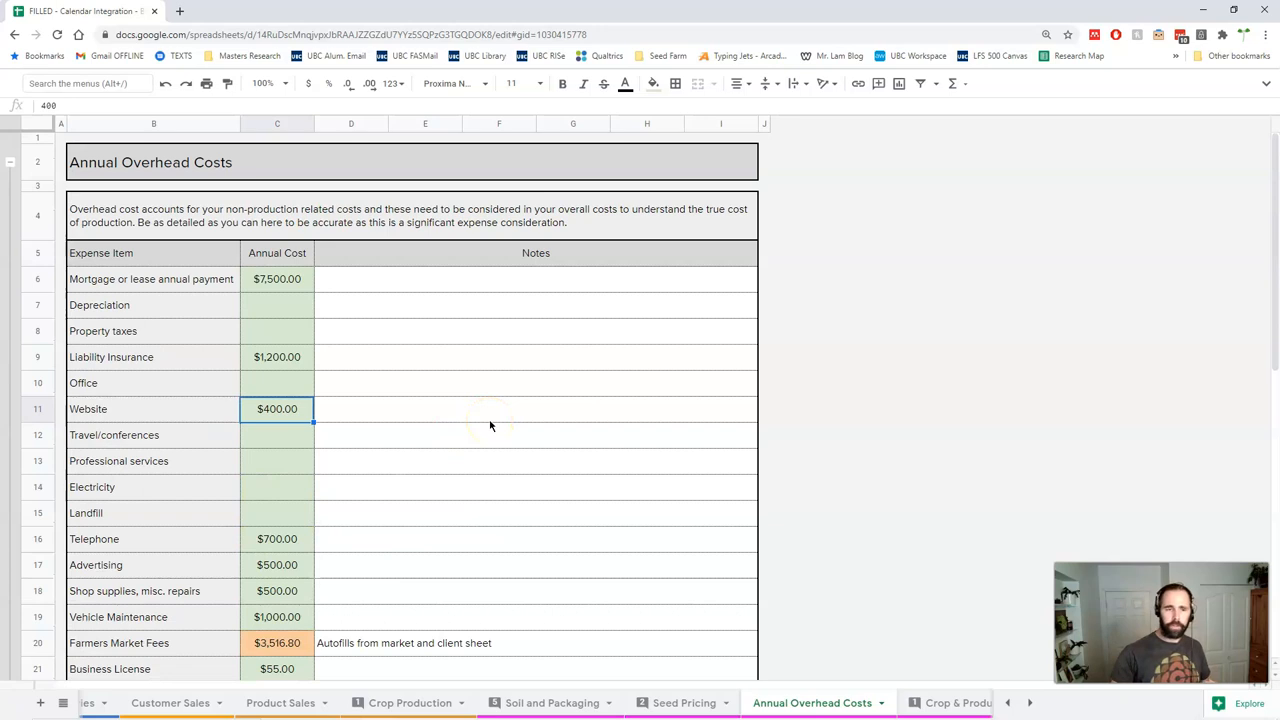
scroll(down, 3)
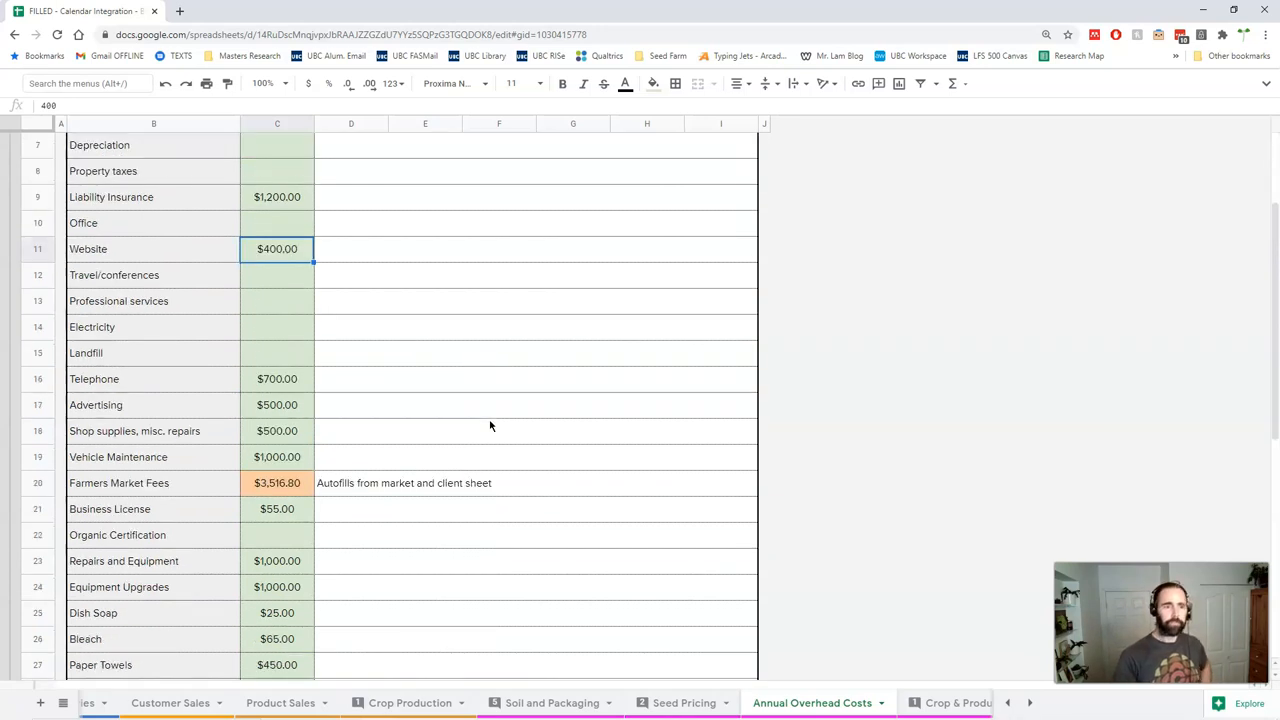
click(276, 198)
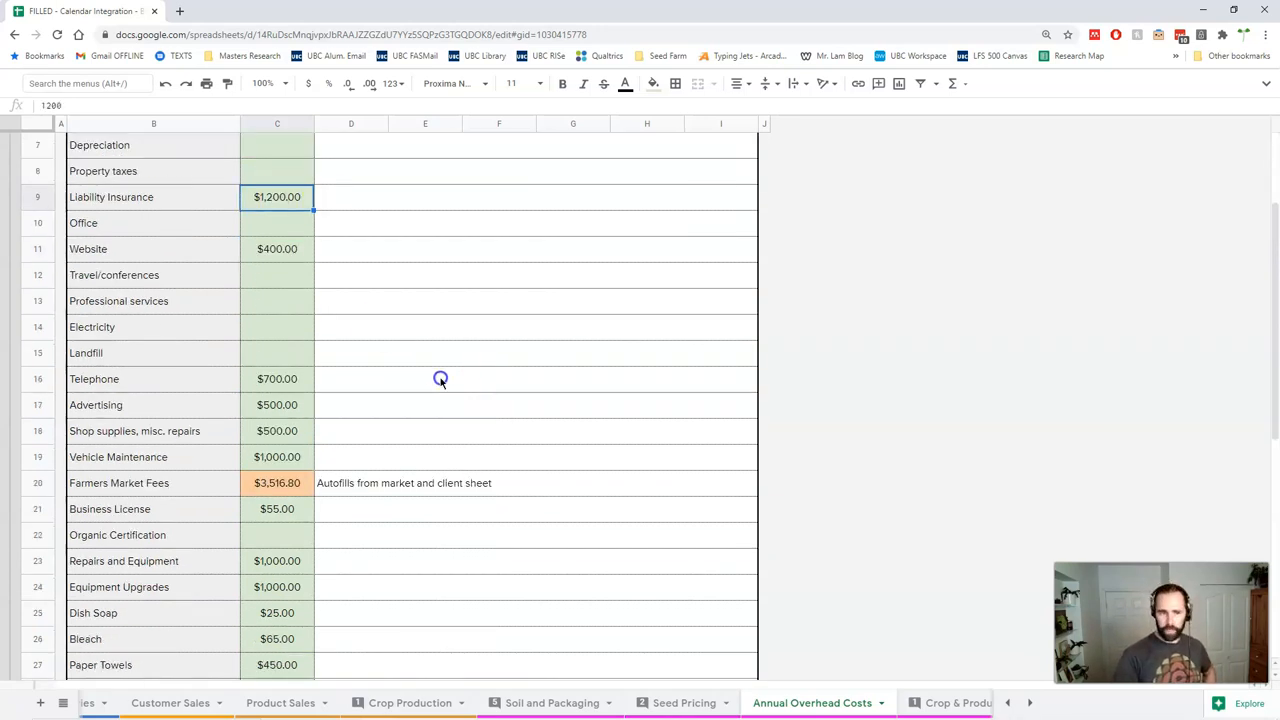
scroll(down, 3)
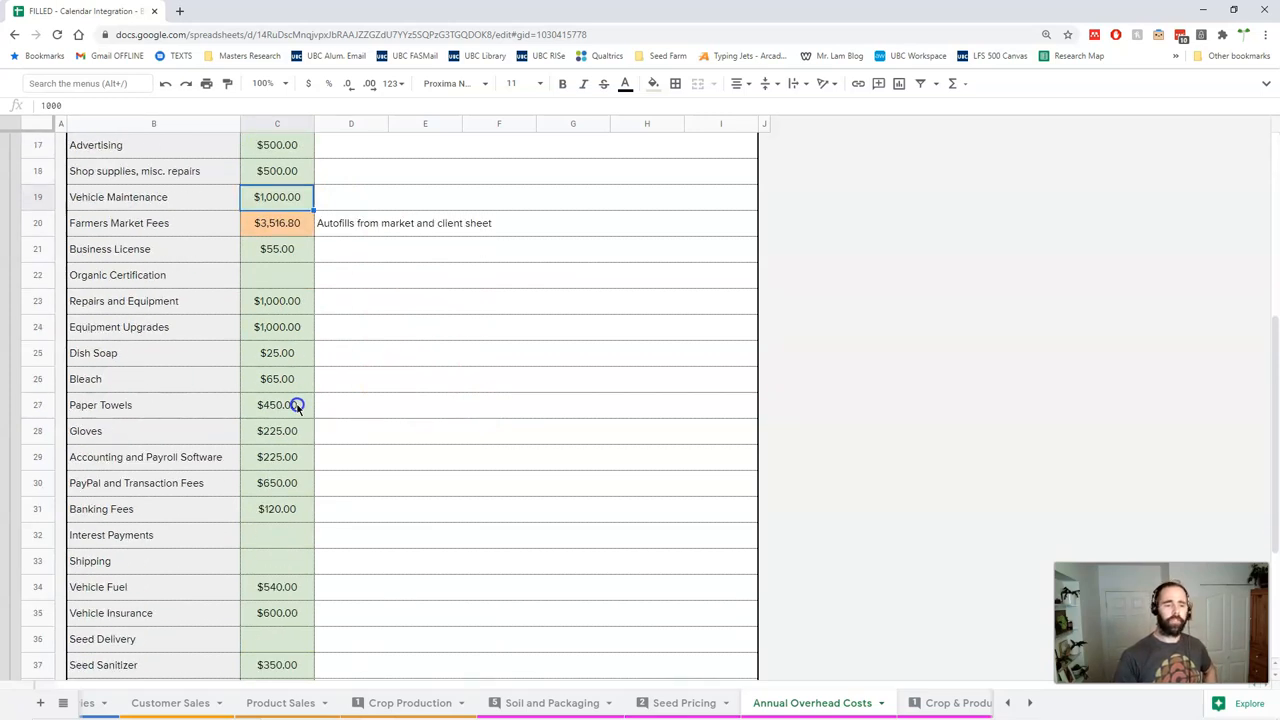
click(276, 612)
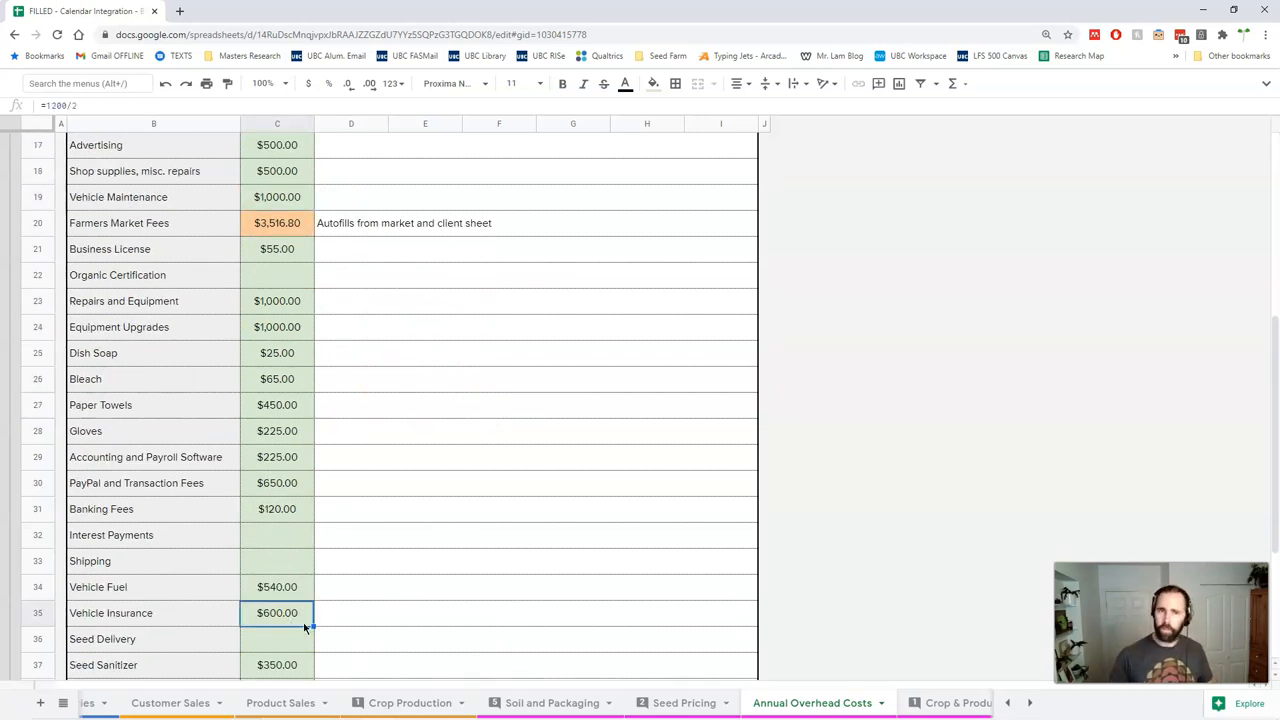
Examine where Projected Annual Trays comes from and the Overhead Cost/Tray formula
scroll(down, 3)
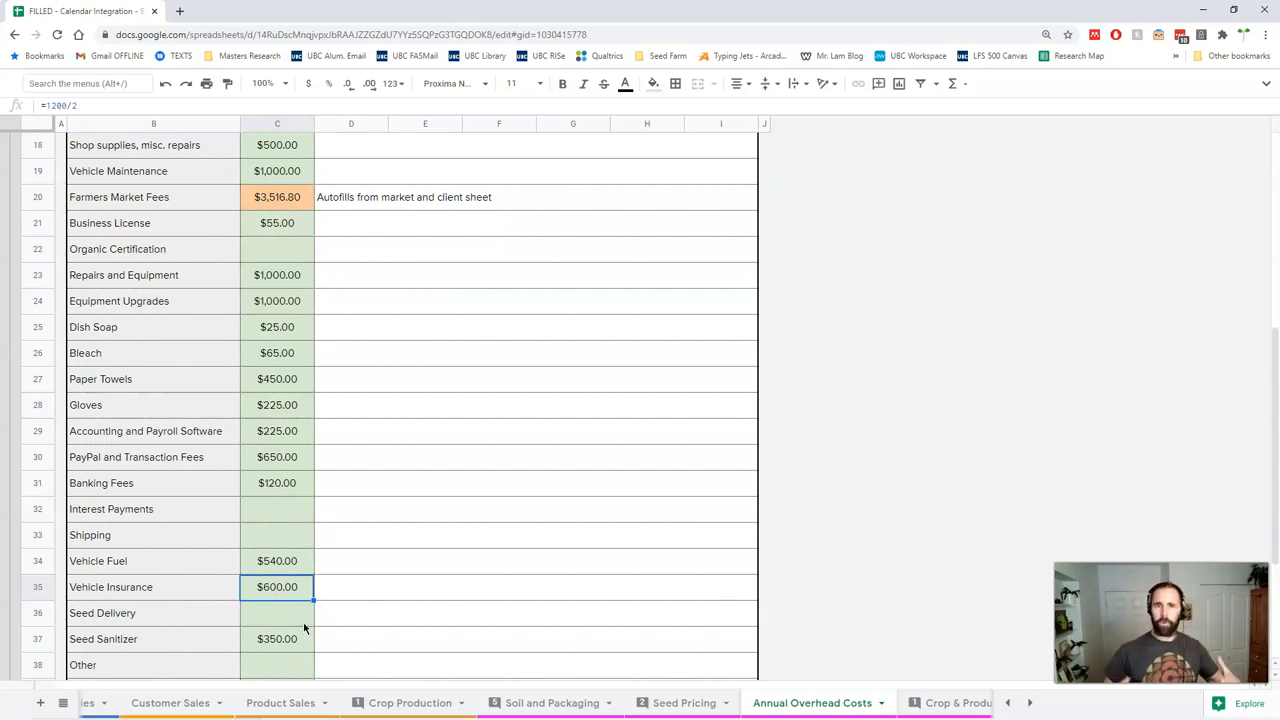
scroll(down, 3)
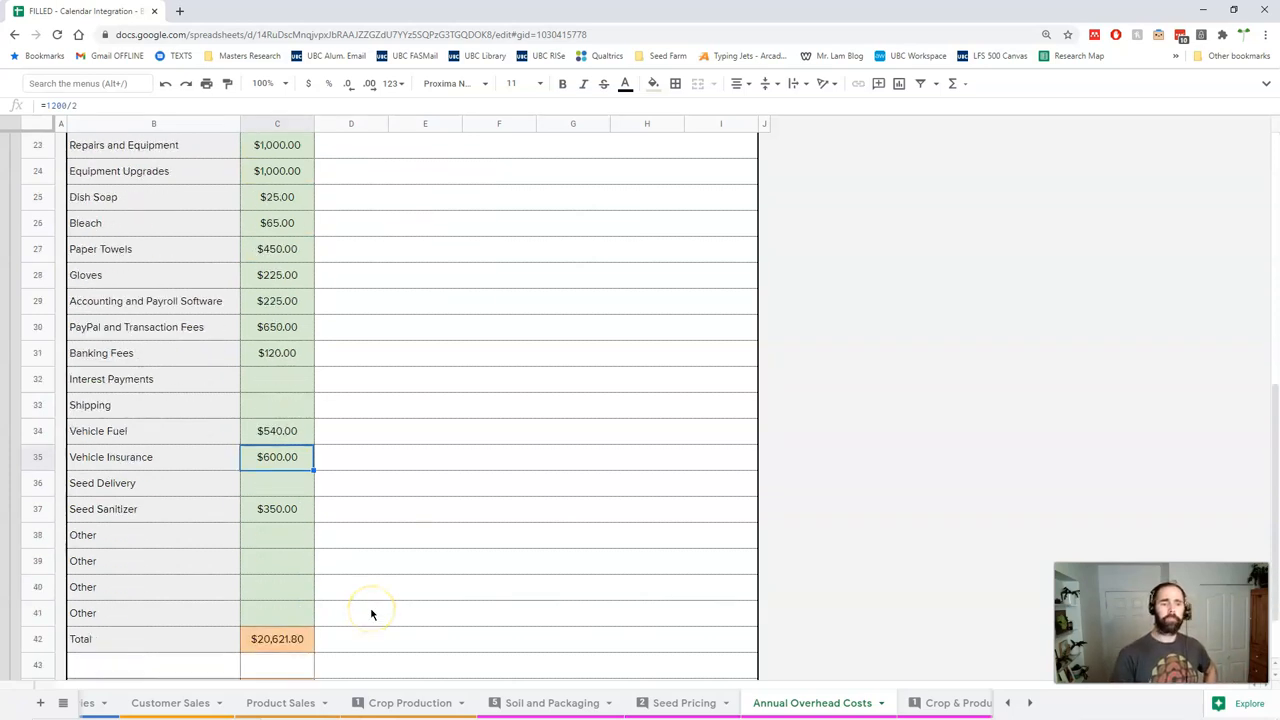
scroll(down, 3)
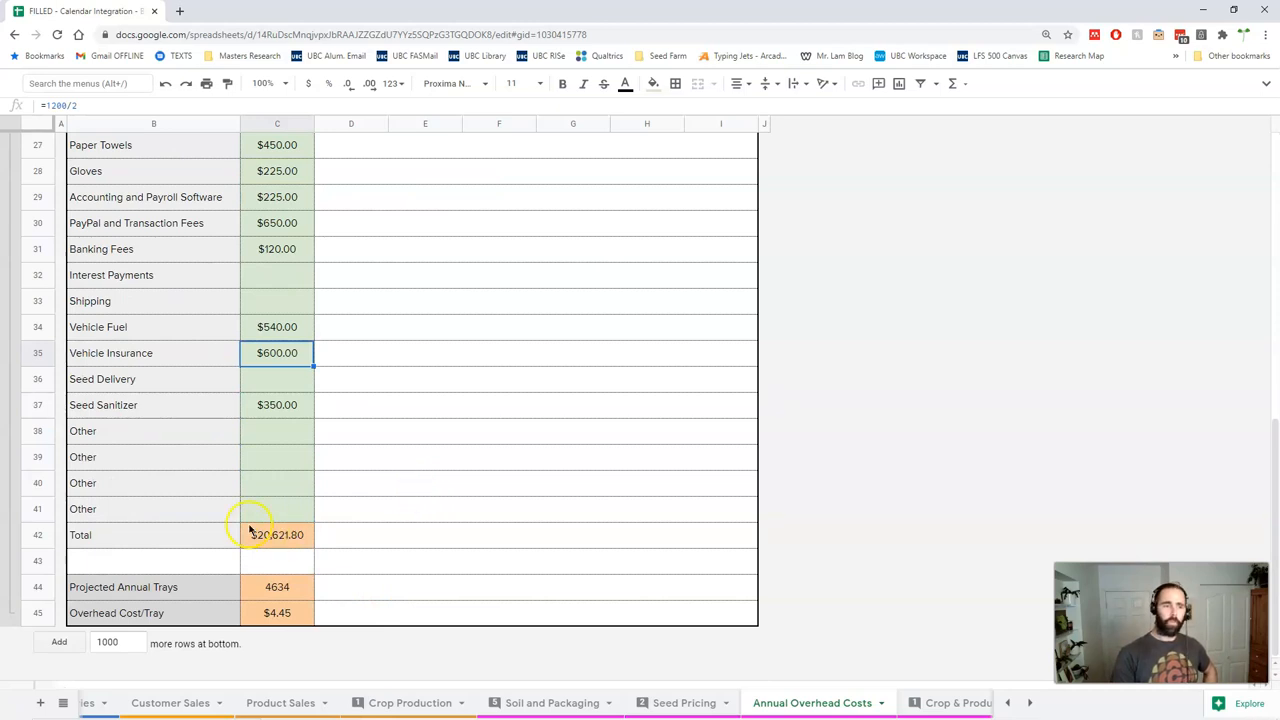
click(276, 536)
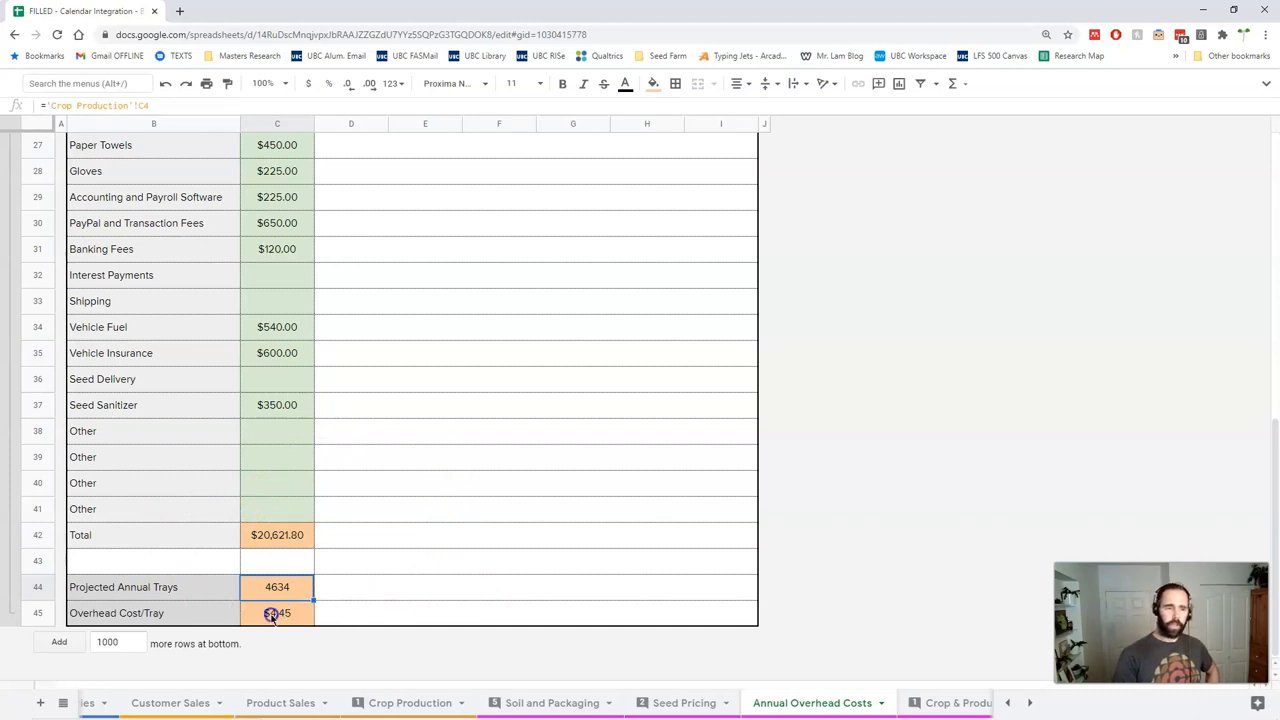
click(276, 612)
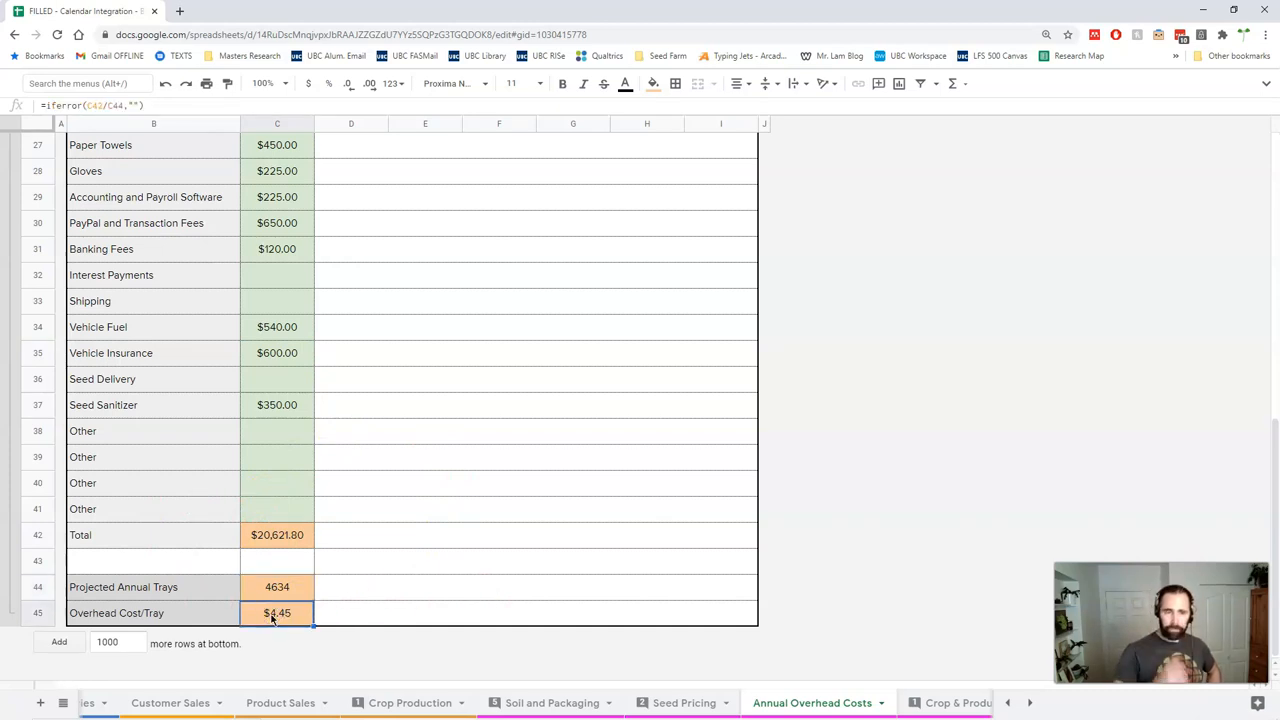
click(380, 612)
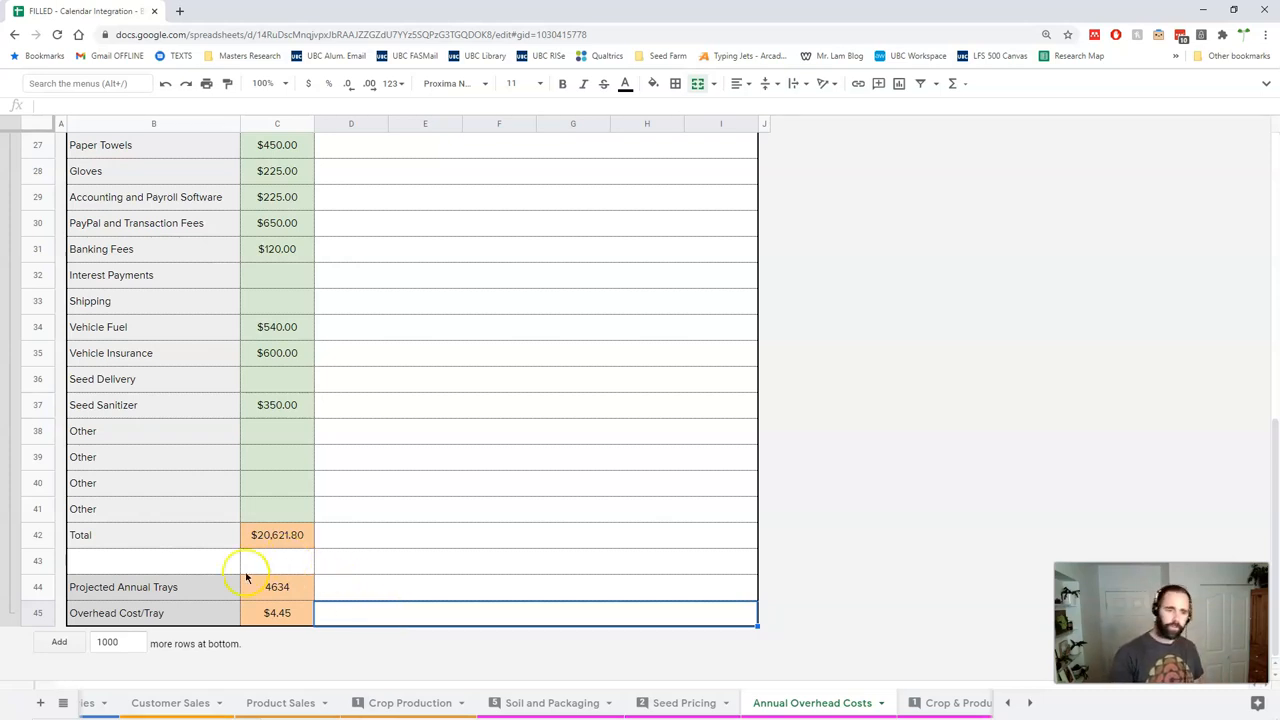
mouse_move(314, 488)
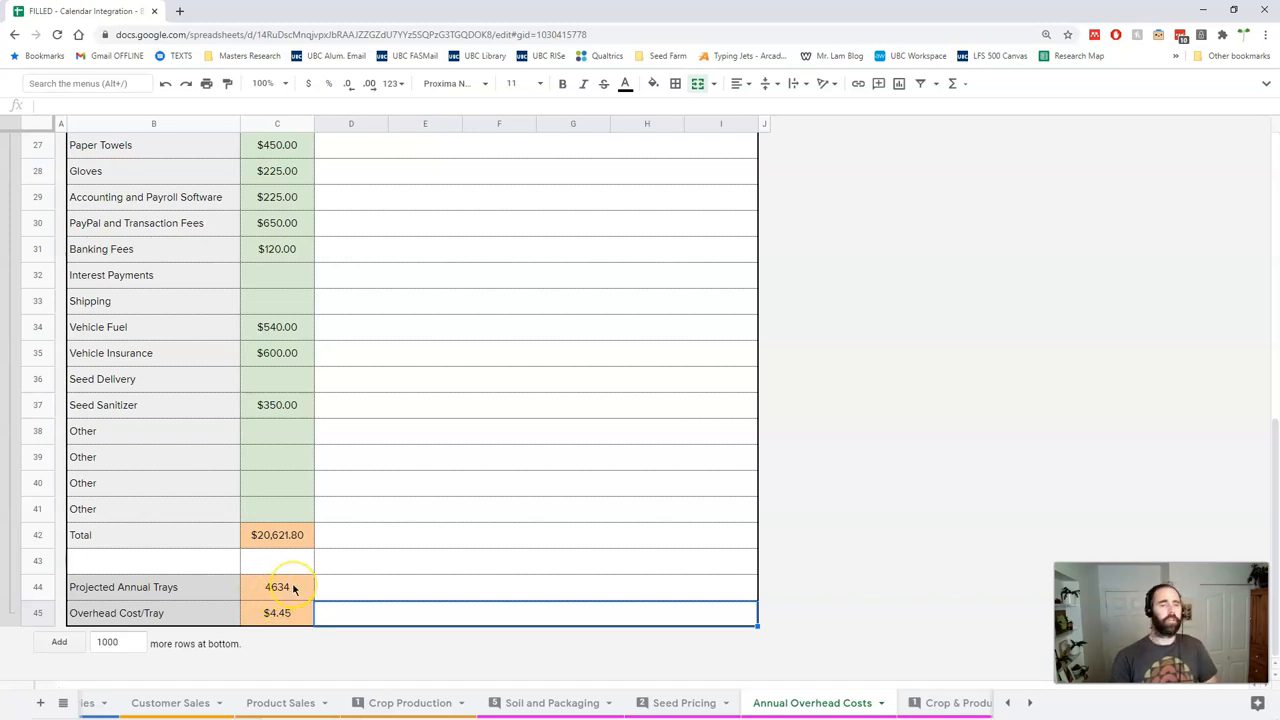
click(276, 588)
text(6000)
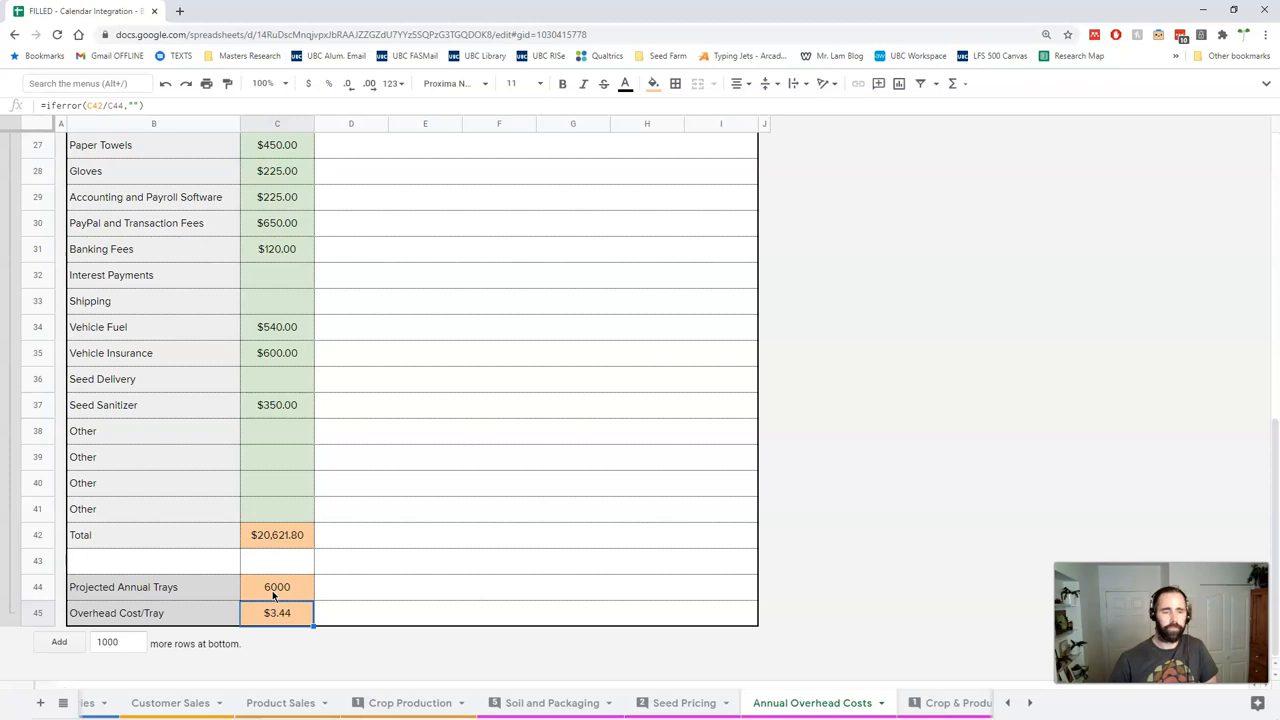
mouse_move(328, 644)
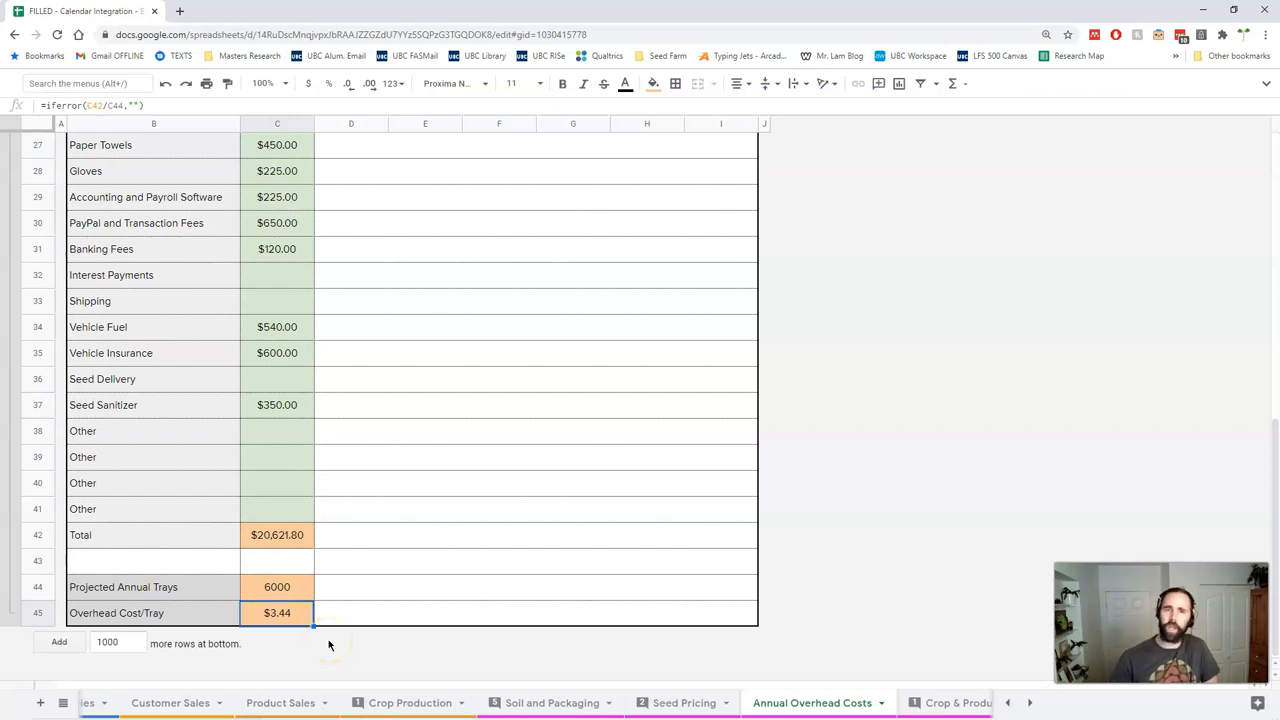
click(276, 588)
text(='Crop Production'!C4)
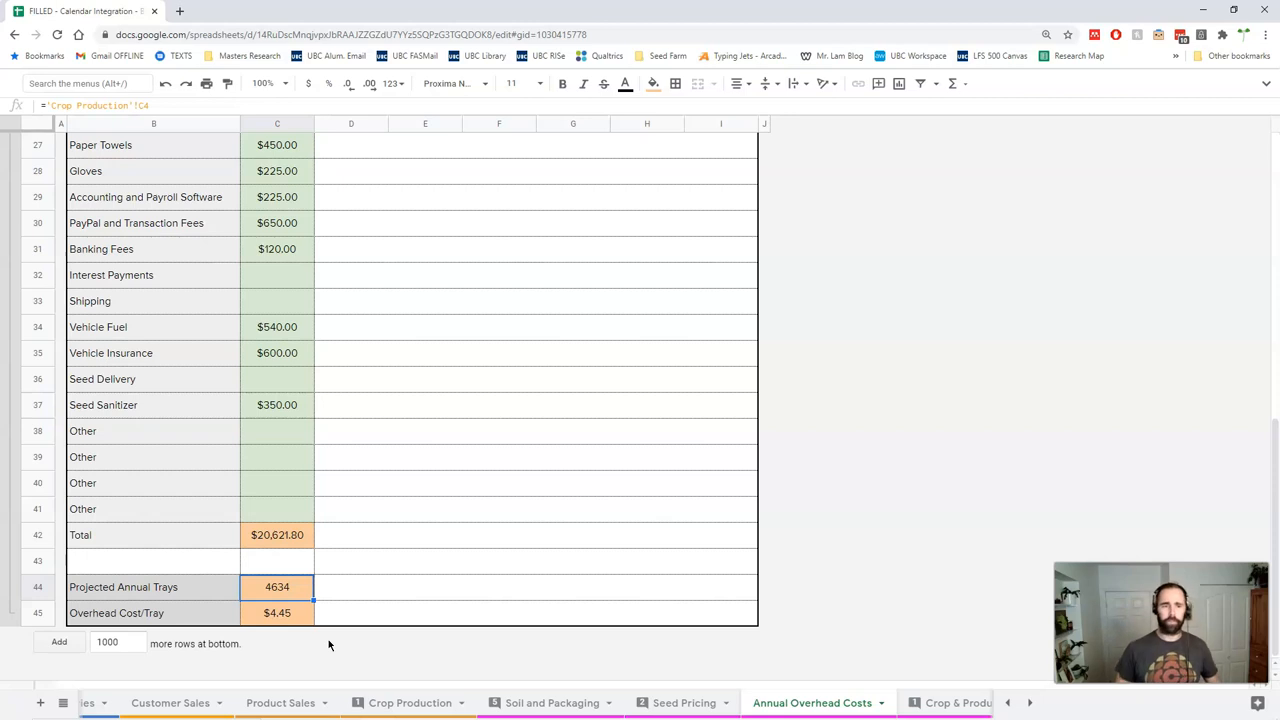
Enter 2800 as the Electricity annual cost, giving Total $23,421.80 and Overhead Cost/Tray $5.06
scroll(up, 3)
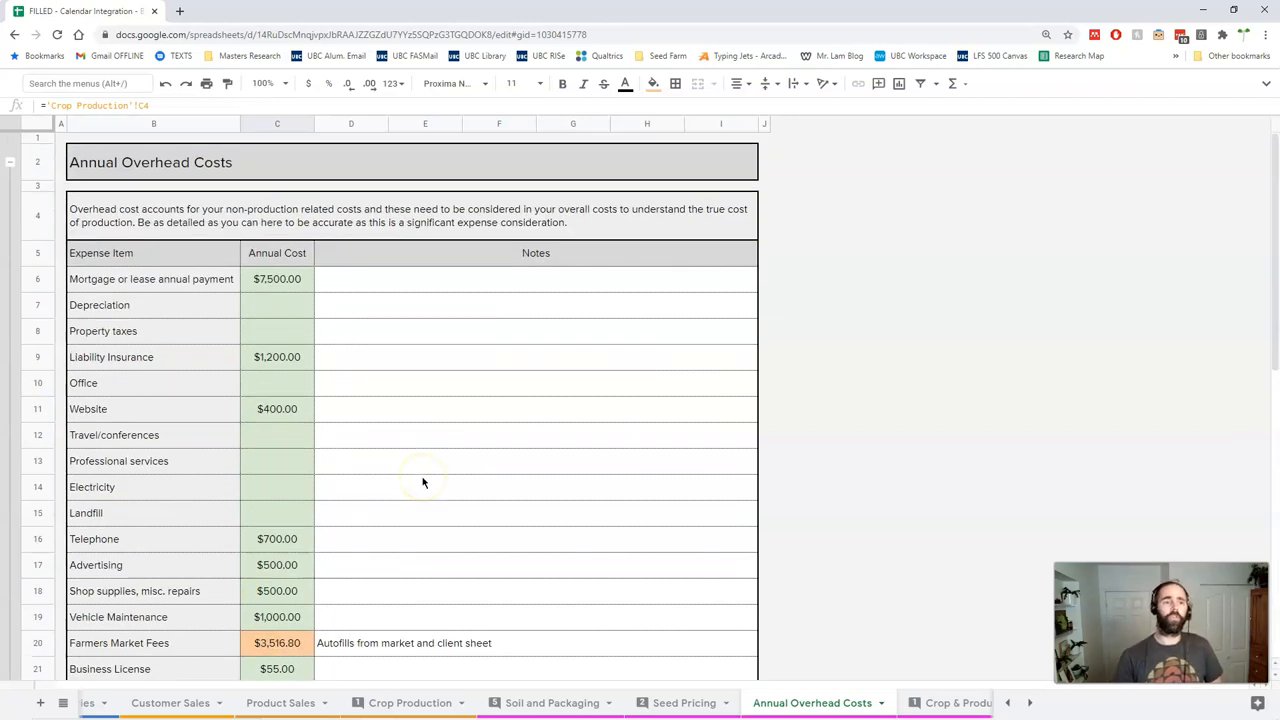
scroll(down, 3)
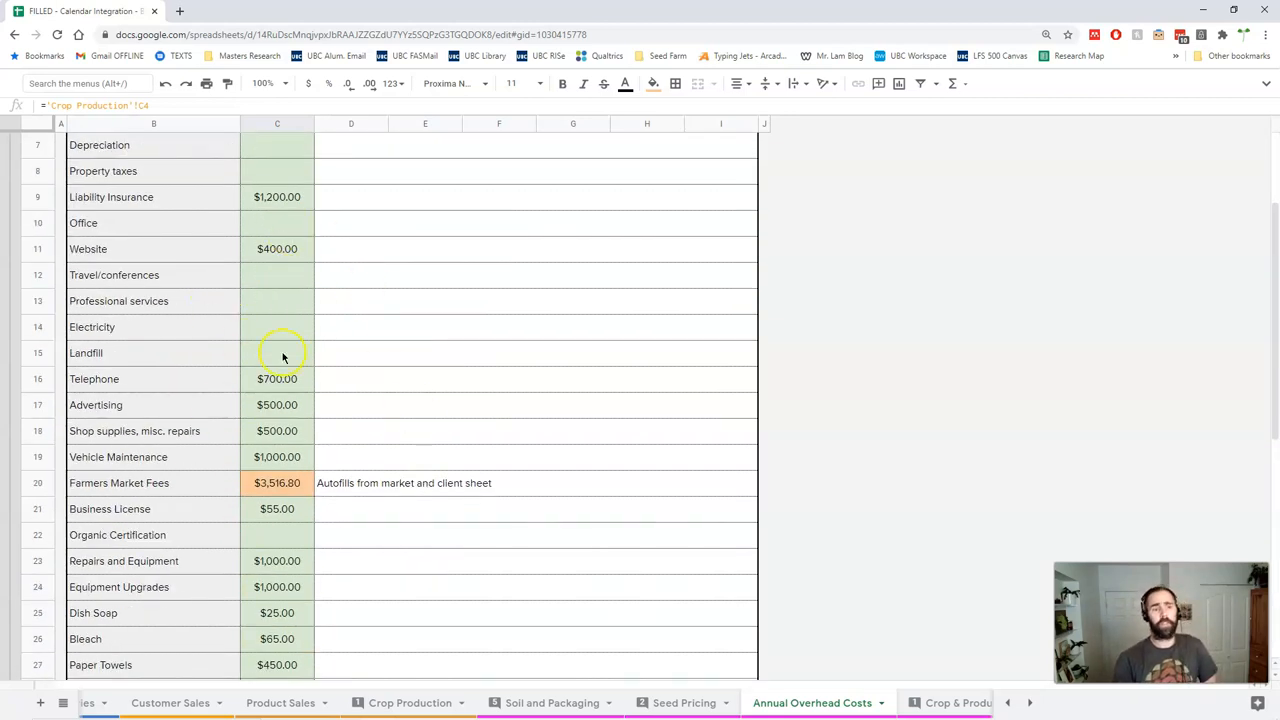
click(276, 328)
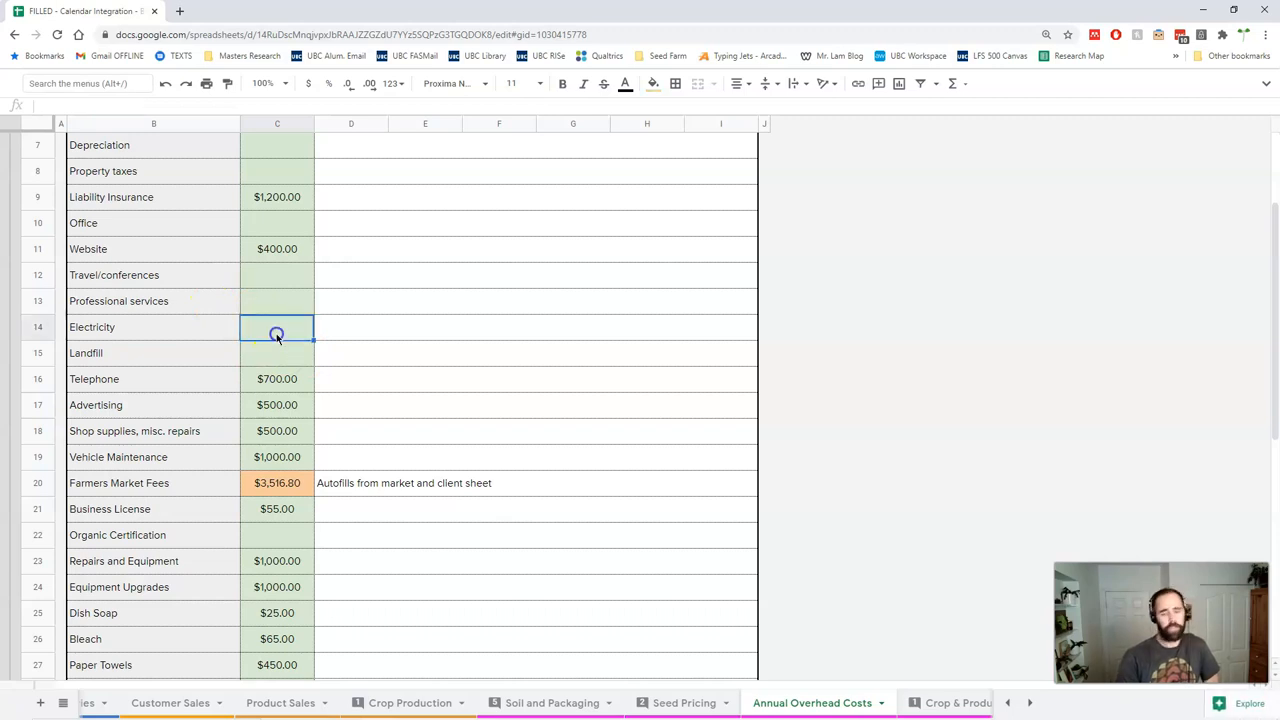
text(2800)
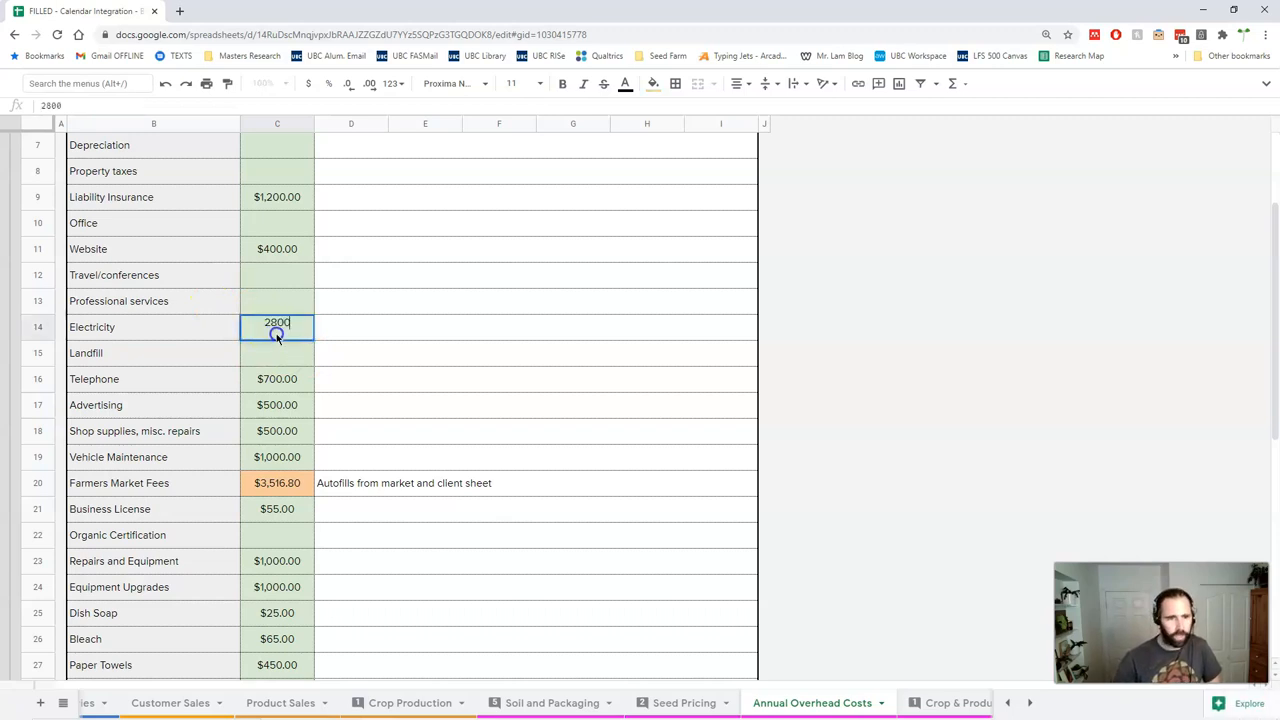
scroll(down, 3)
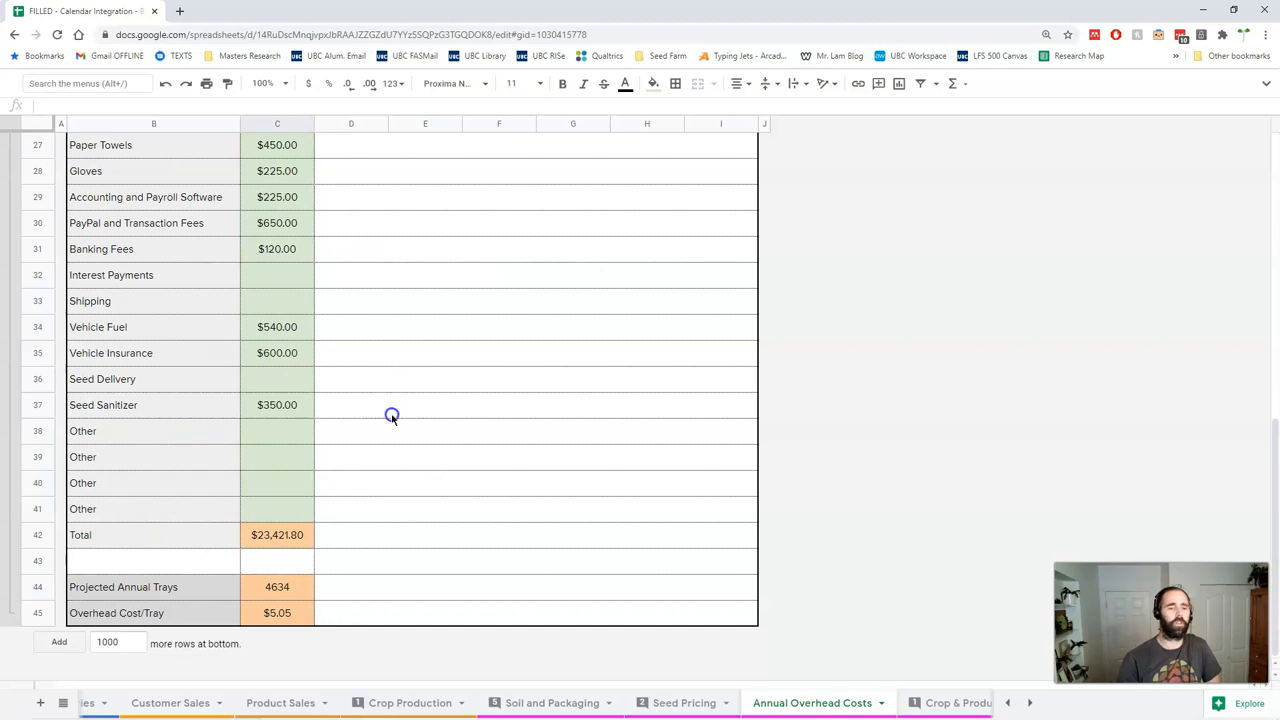
click(276, 612)
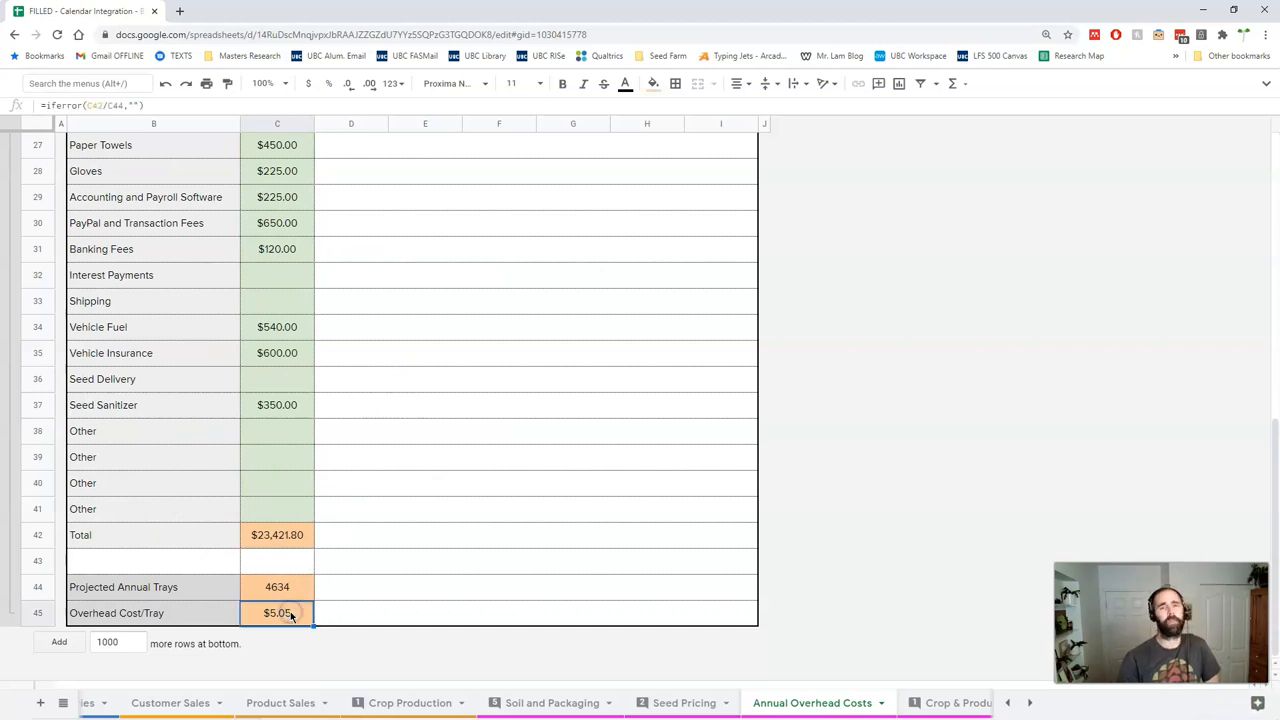
mouse_move(452, 604)
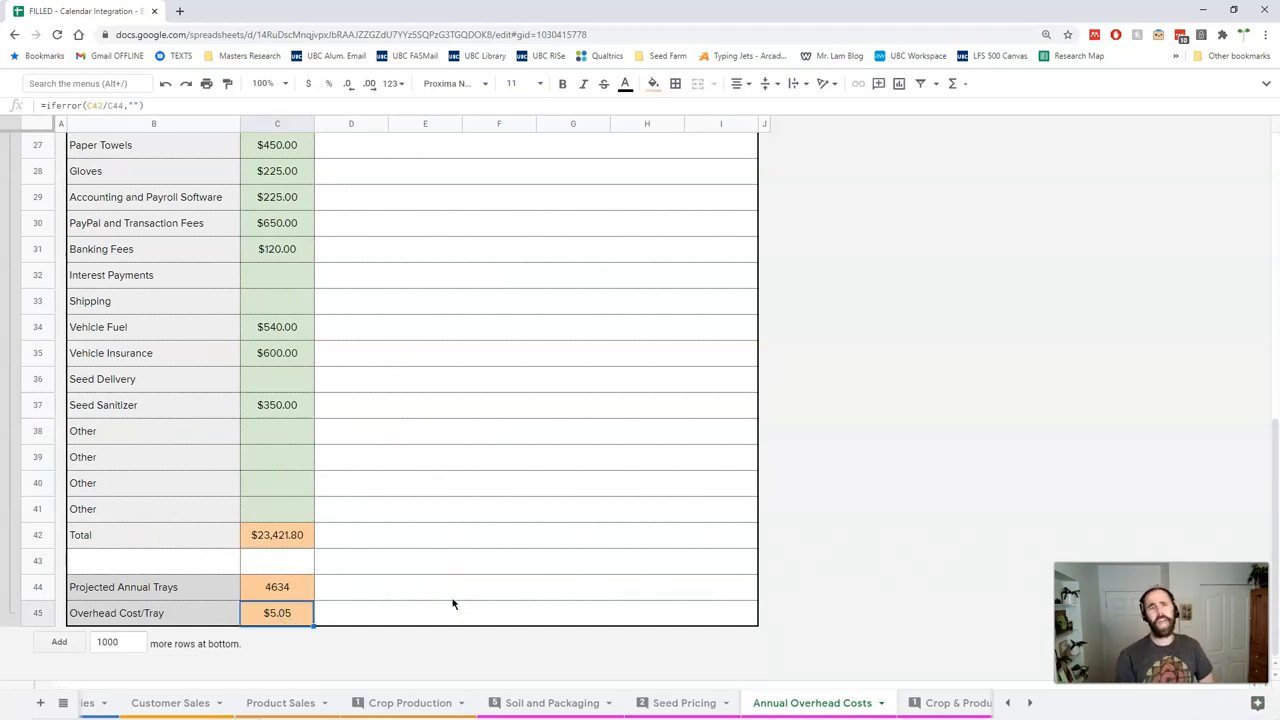
mouse_move(658, 632)
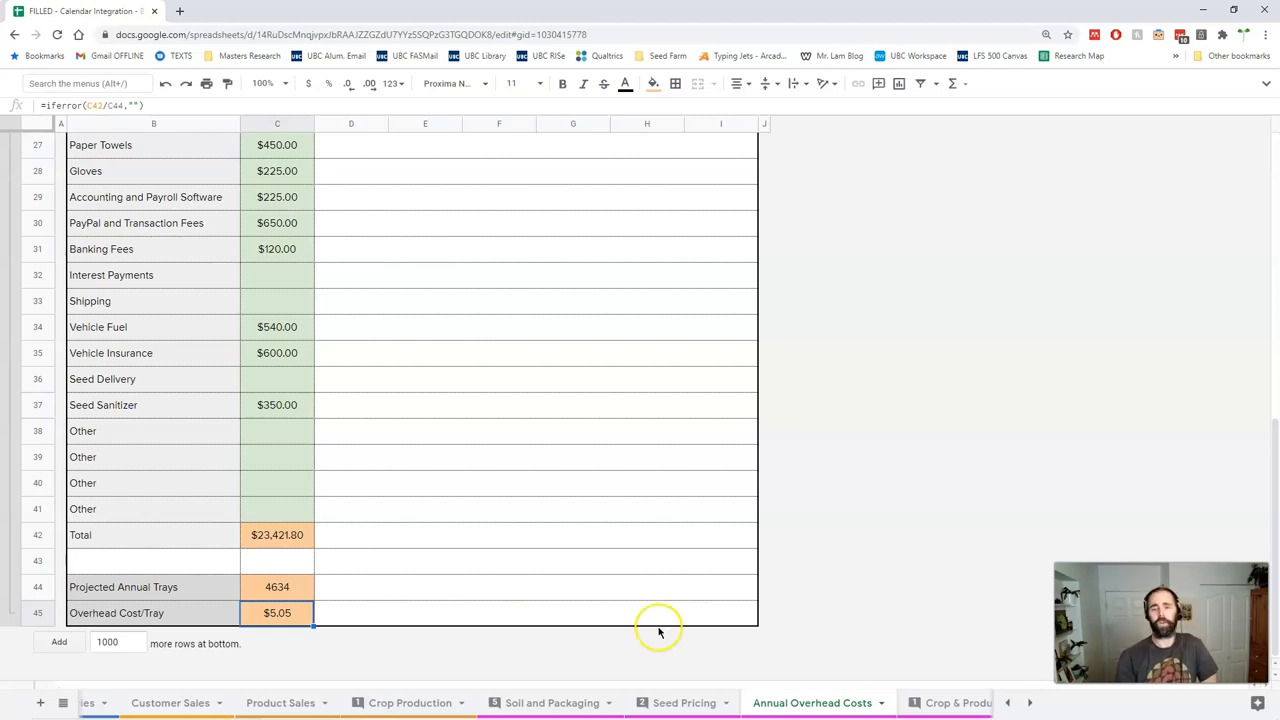
mouse_move(668, 638)
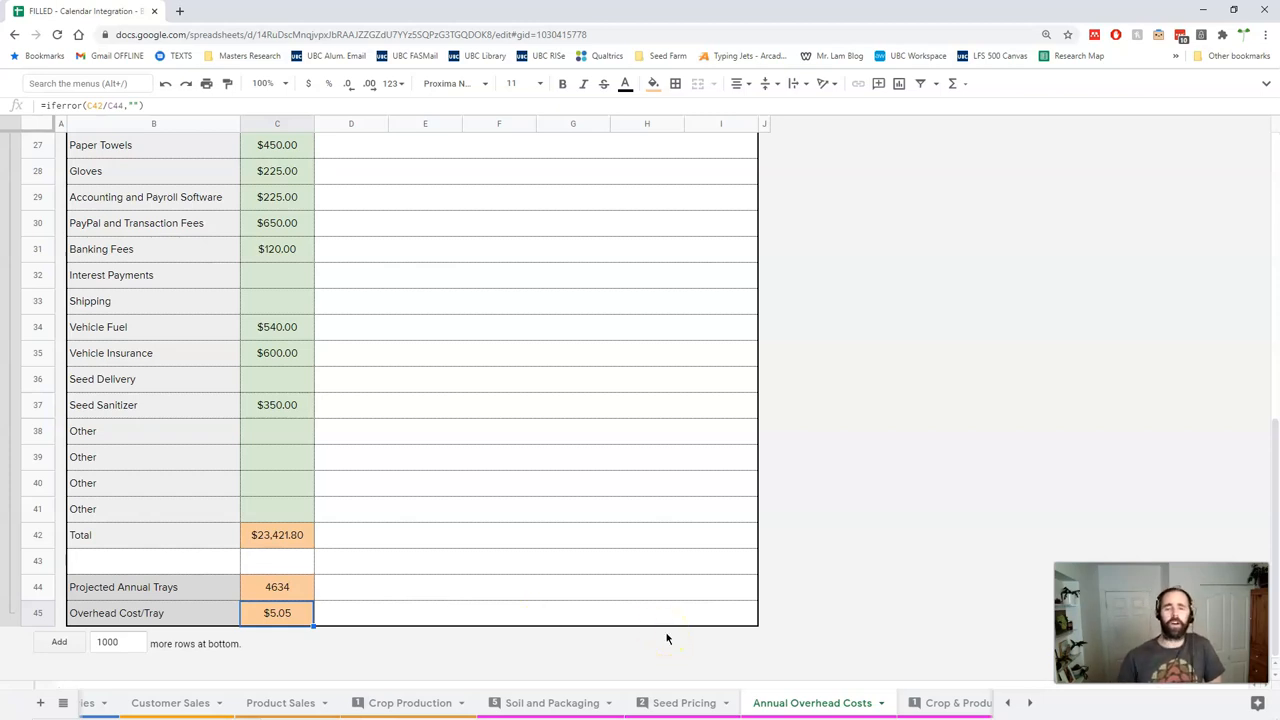